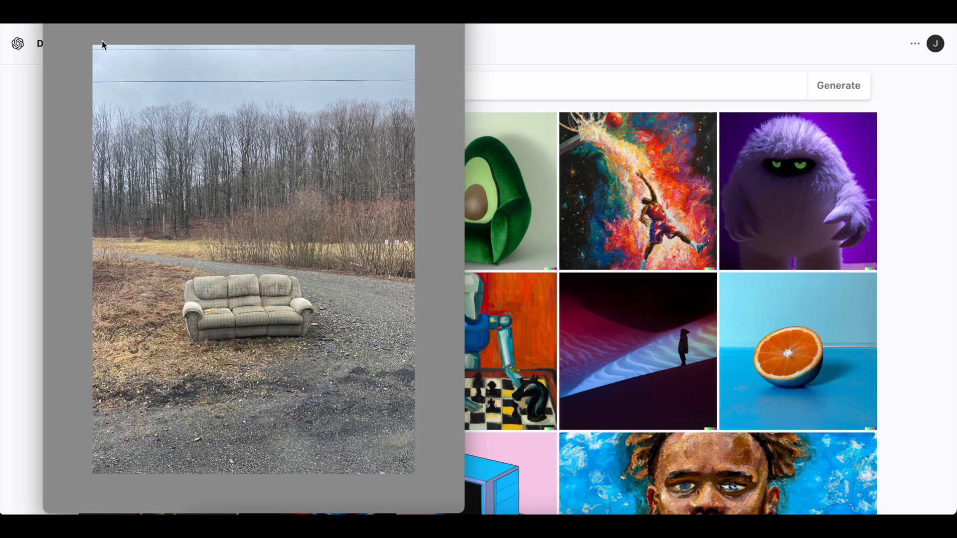
mouse_move(285, 228)
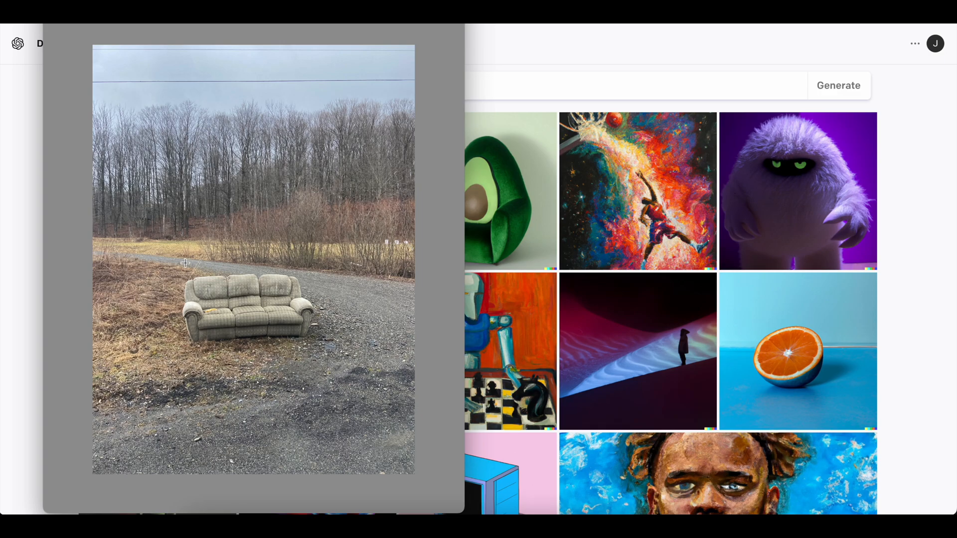
mouse_move(705, 479)
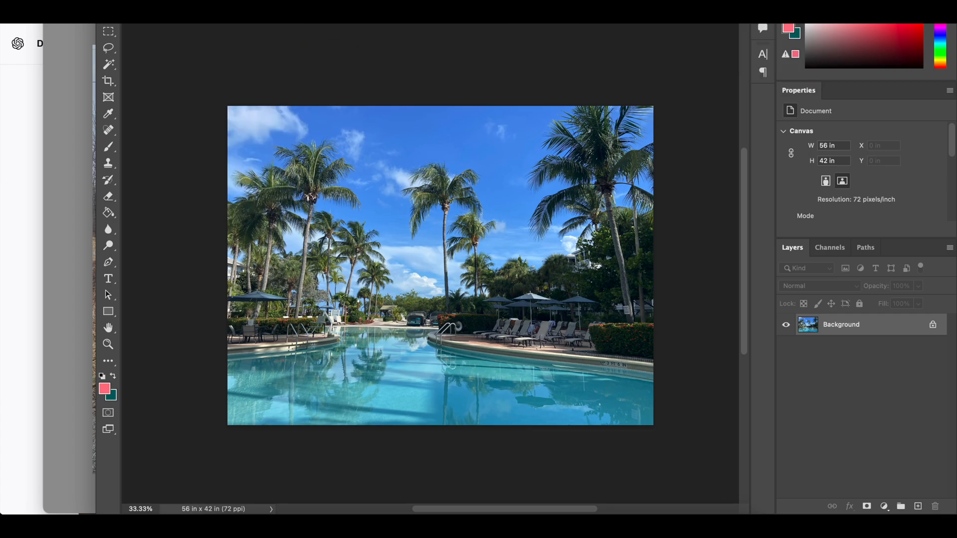
Step: Set the pool photo's canvas width and height to 200 percent, giving 112 by 84 inches
click(587, 285)
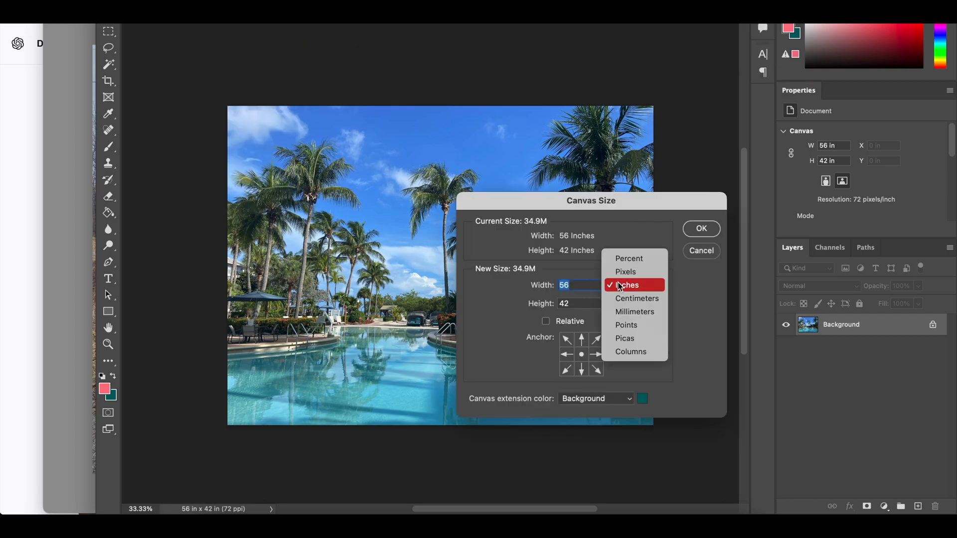
click(629, 259)
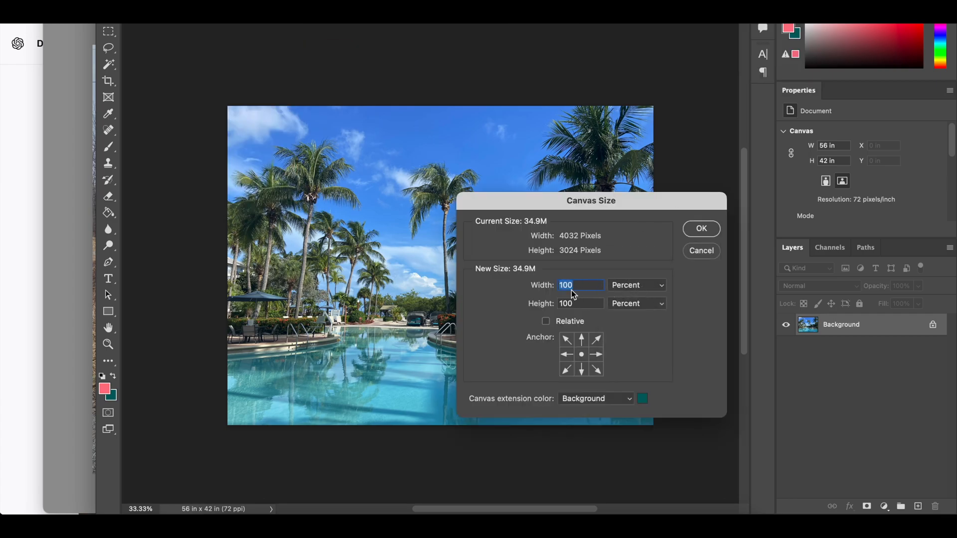
text(2)
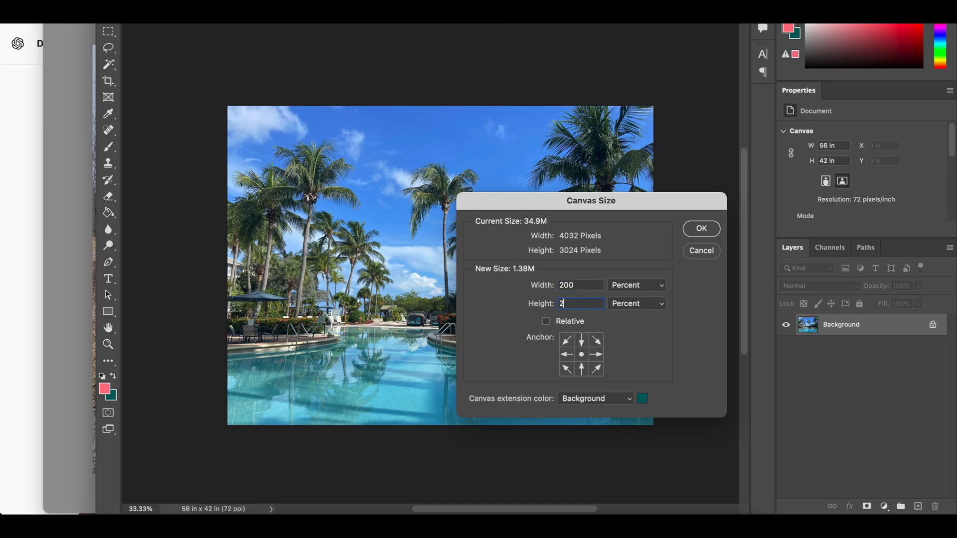
click(701, 228)
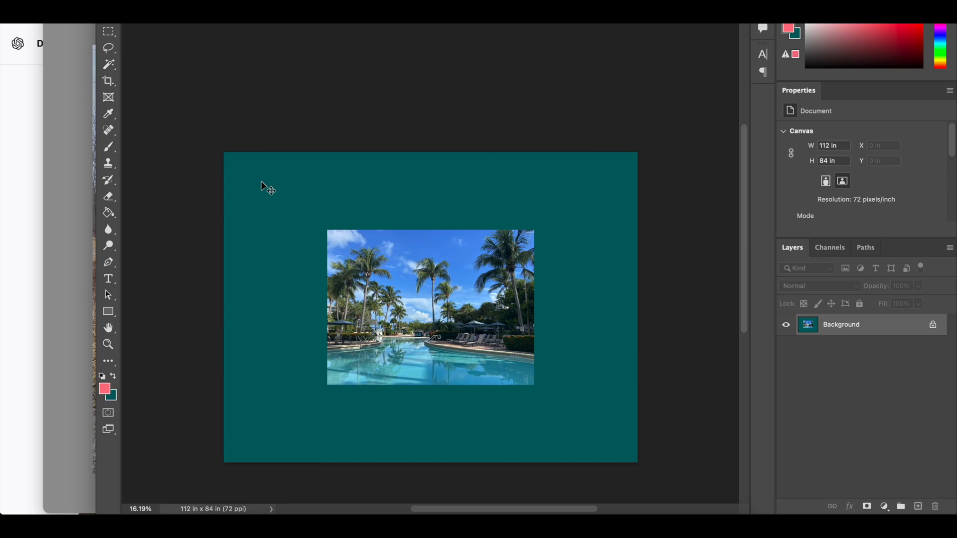
mouse_move(321, 453)
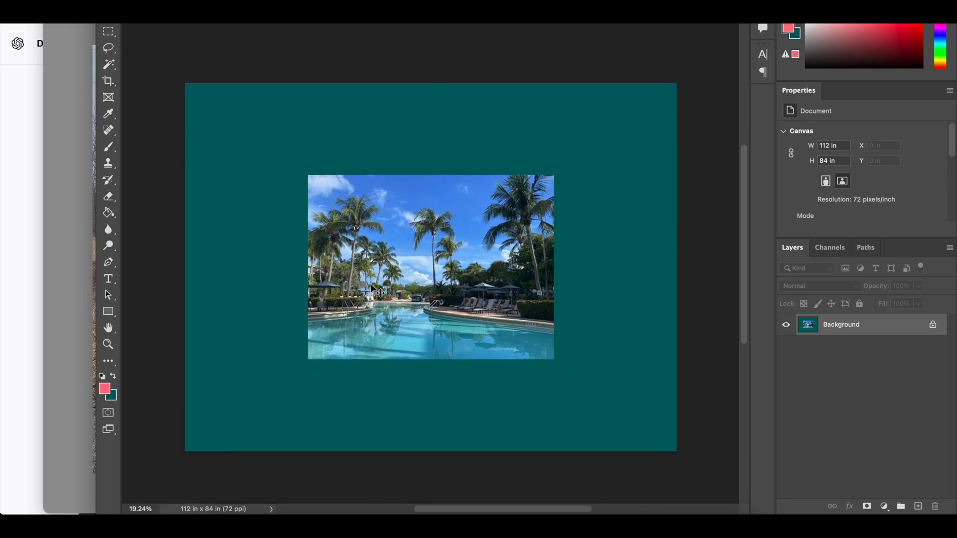
mouse_move(465, 202)
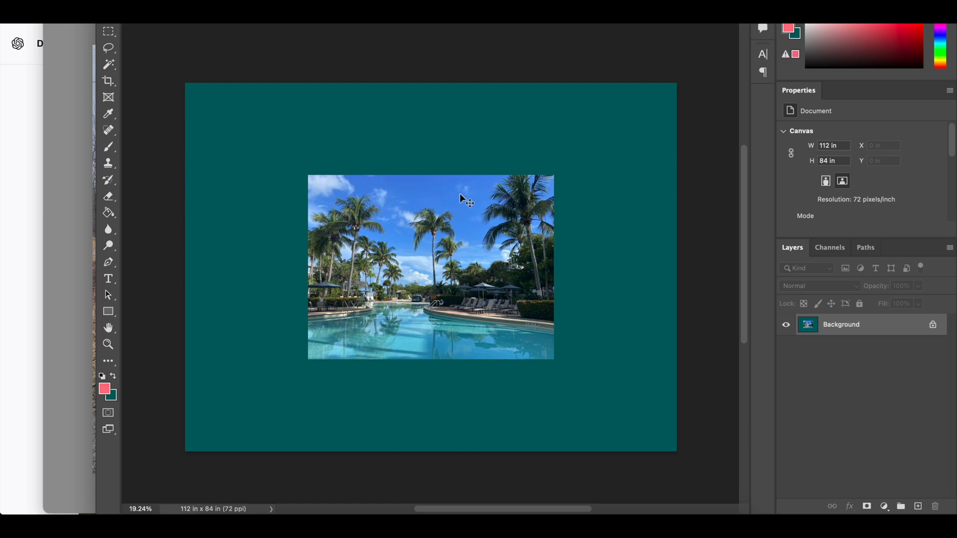
mouse_move(688, 295)
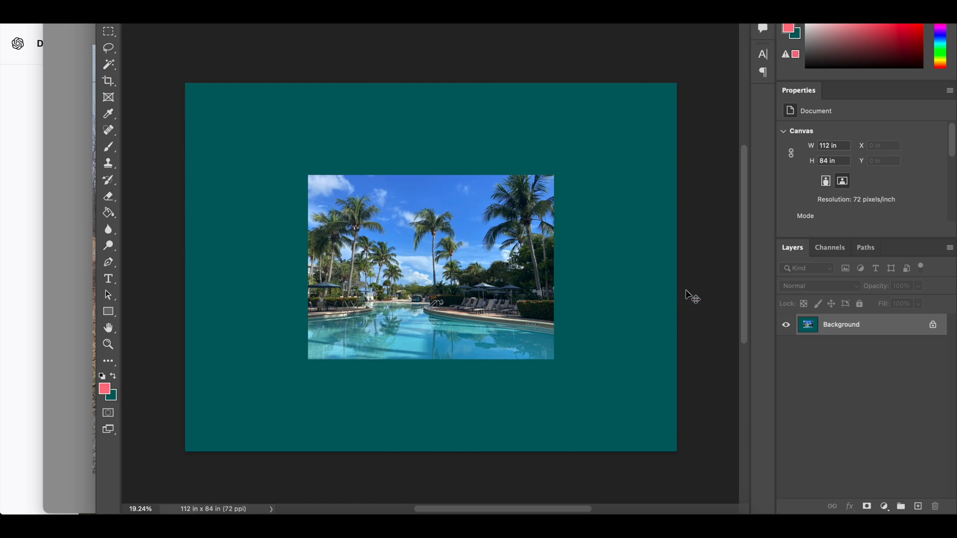
mouse_move(696, 293)
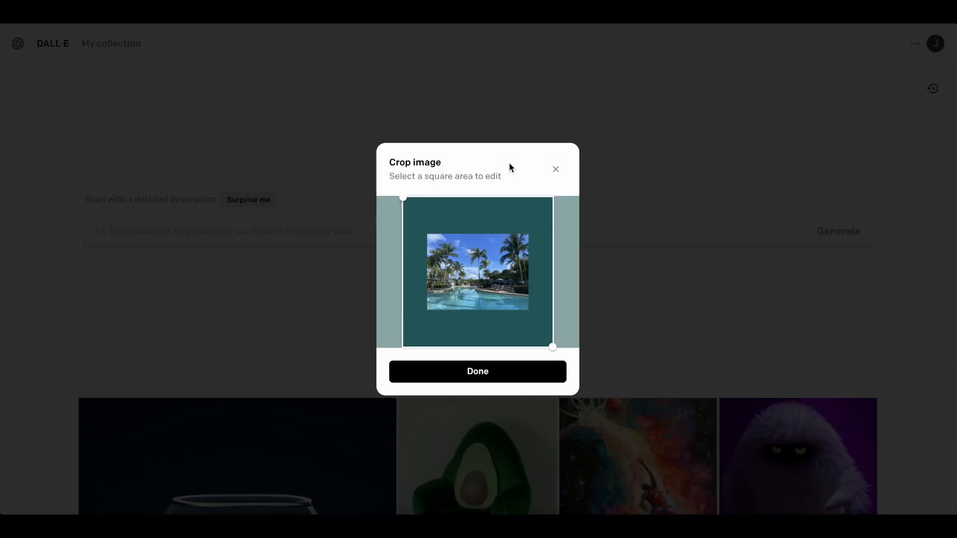
mouse_move(506, 246)
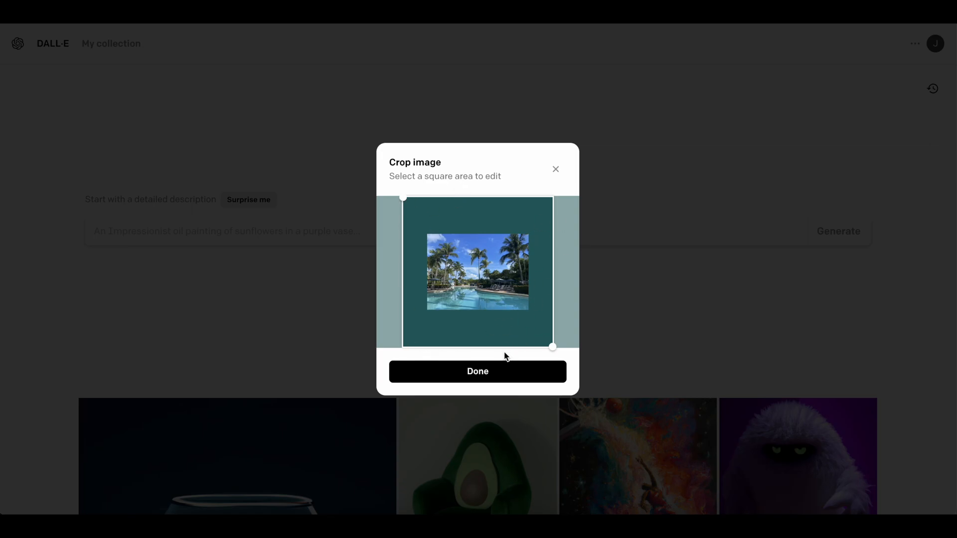
Step: Accept the square crop, open the pool image for editing, and erase the top and right teal
click(478, 371)
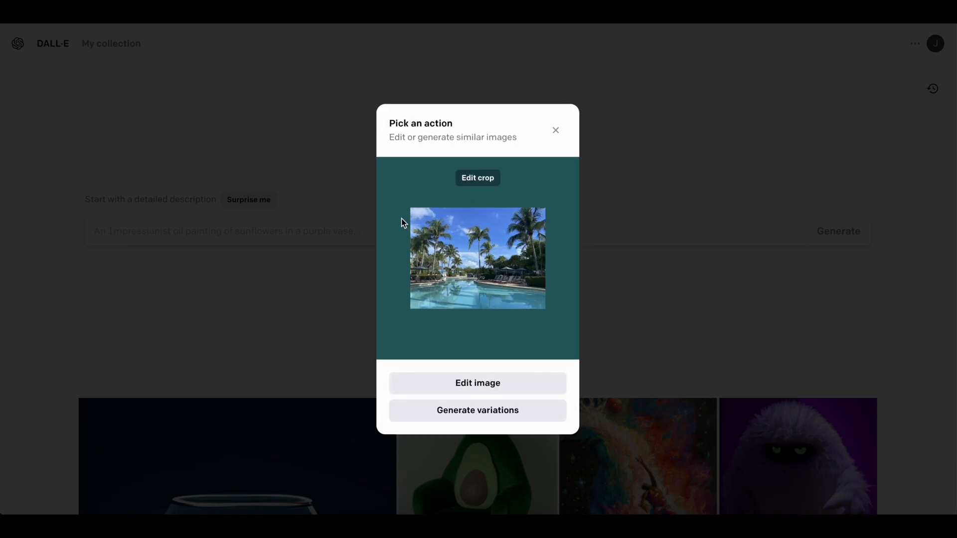
click(478, 383)
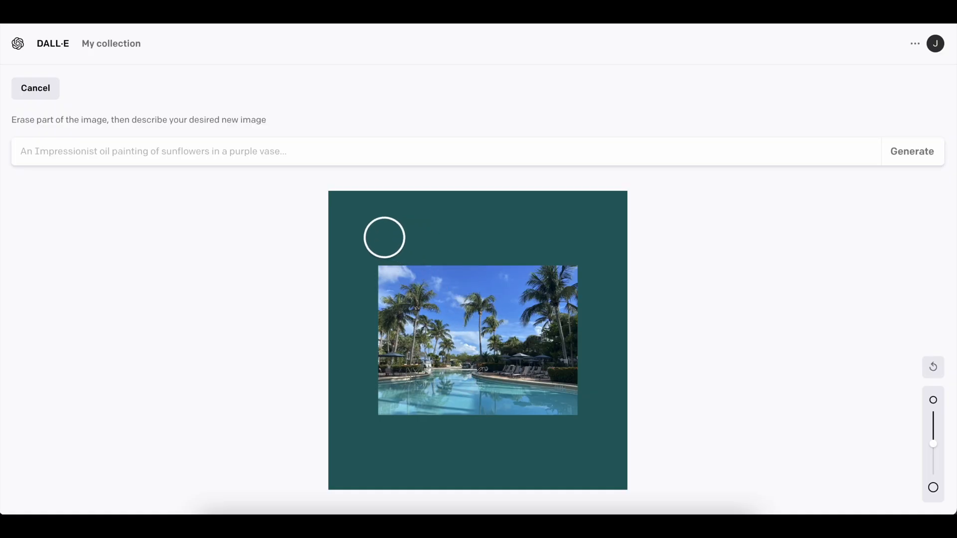
mouse_move(350, 212)
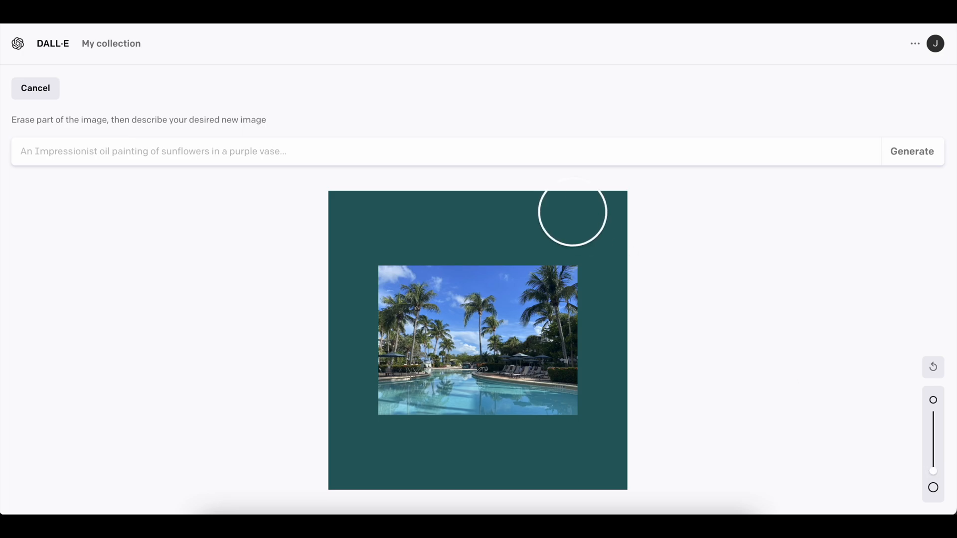
drag(572, 212, 350, 215)
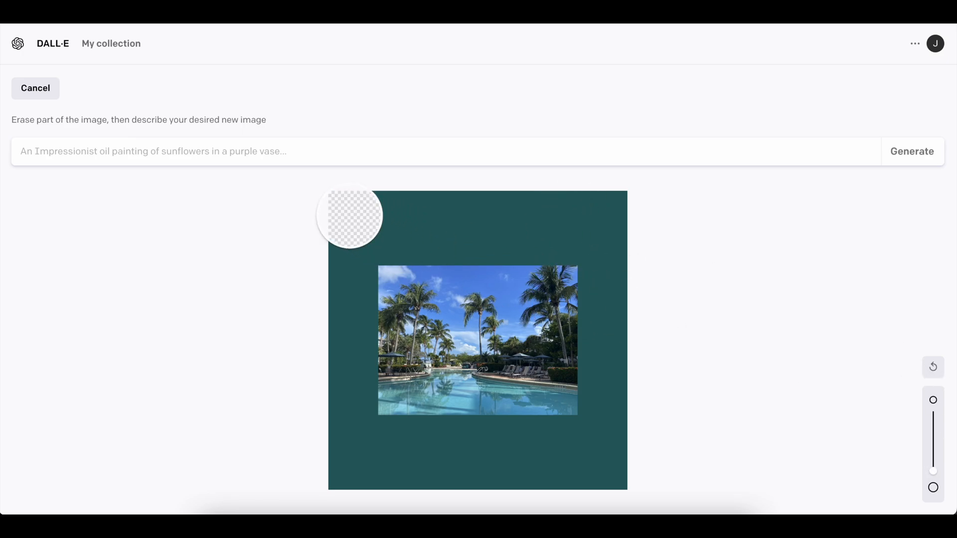
drag(350, 217, 625, 305)
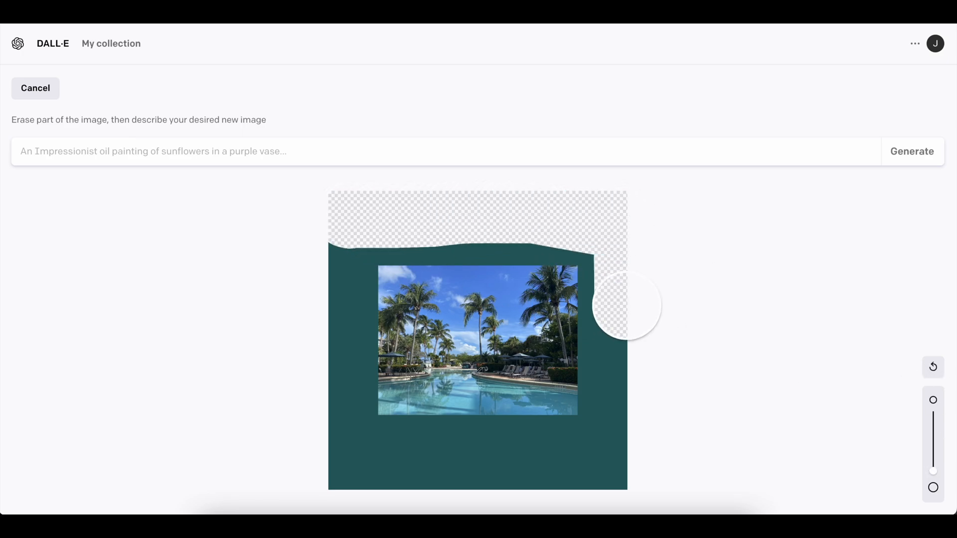
drag(625, 305, 345, 473)
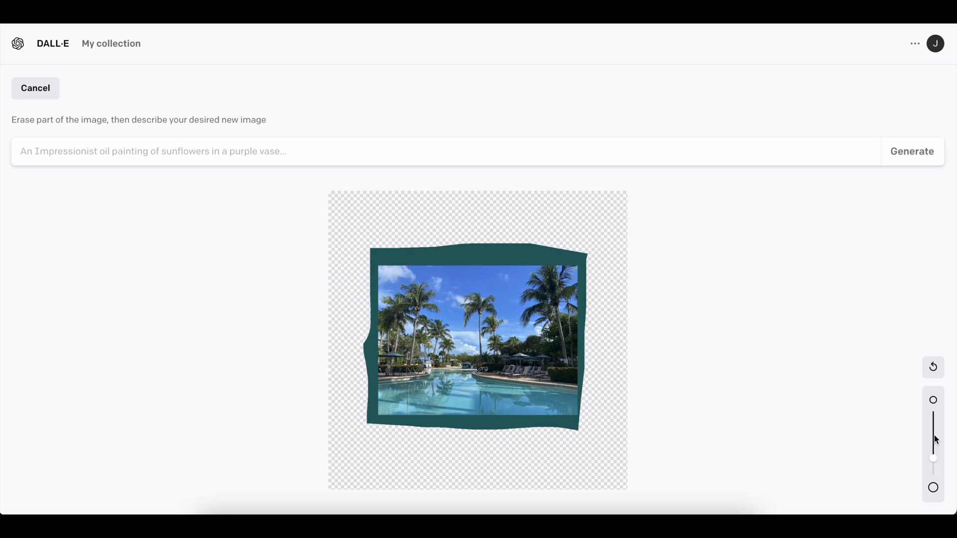
Step: With a smaller brush, erase the teal above, beside, left of and below the photo
drag(366, 253, 495, 247)
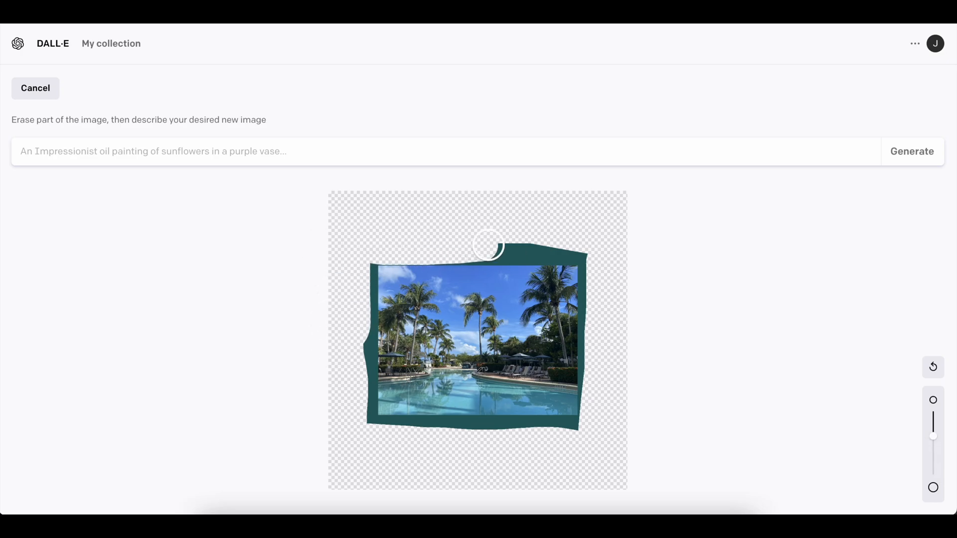
drag(488, 246, 394, 252)
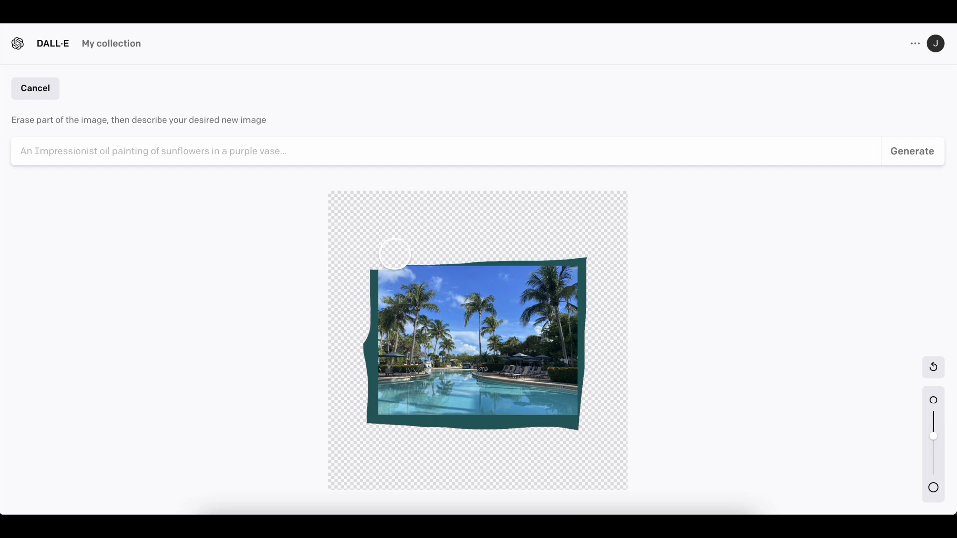
drag(395, 252, 573, 255)
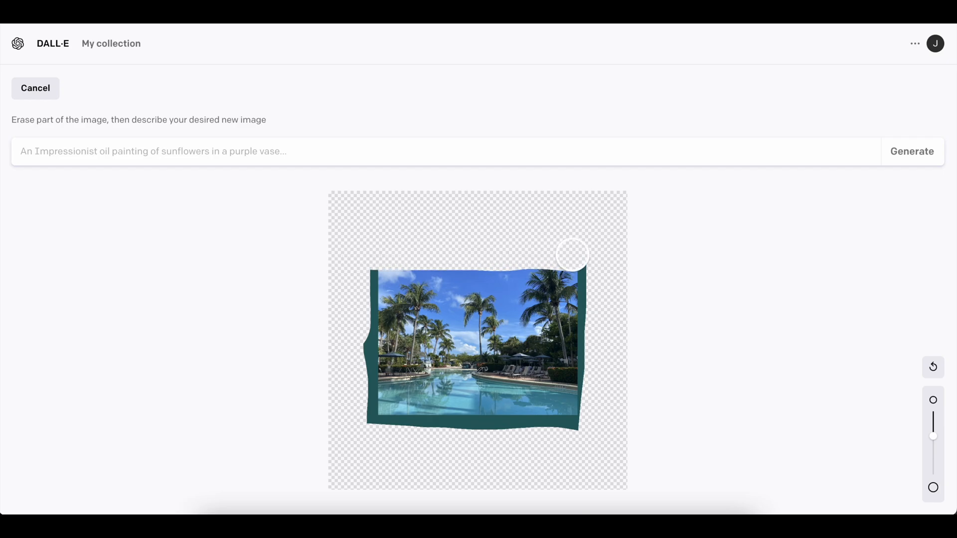
drag(572, 253, 593, 388)
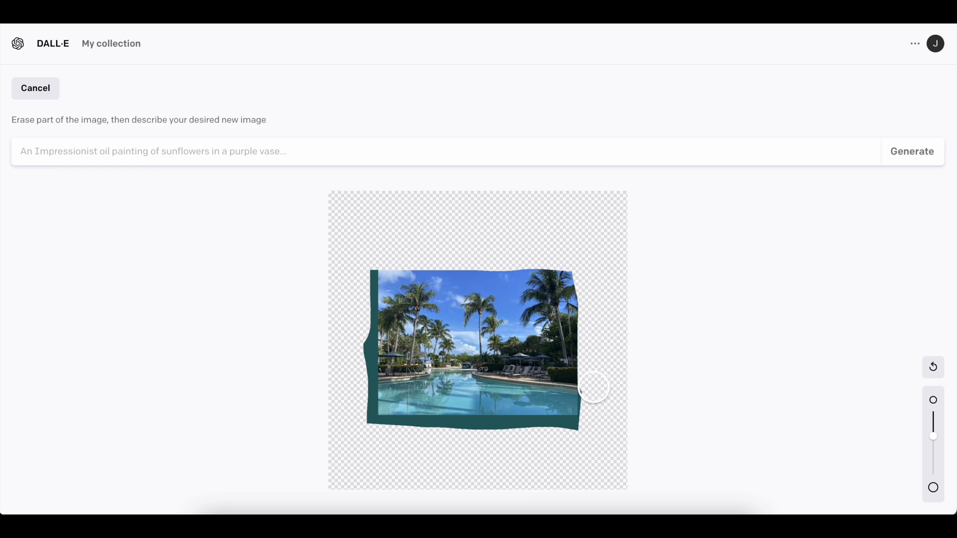
mouse_move(602, 368)
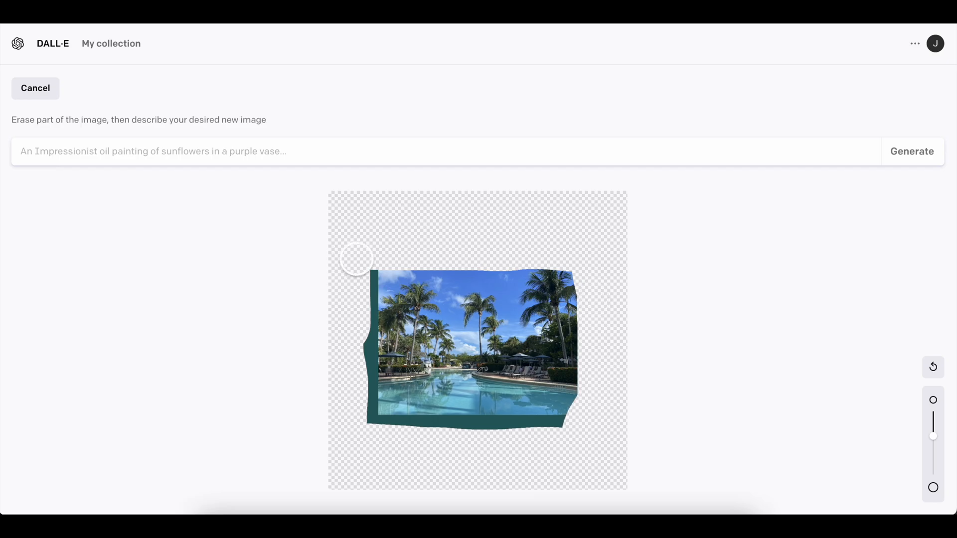
drag(356, 258, 362, 316)
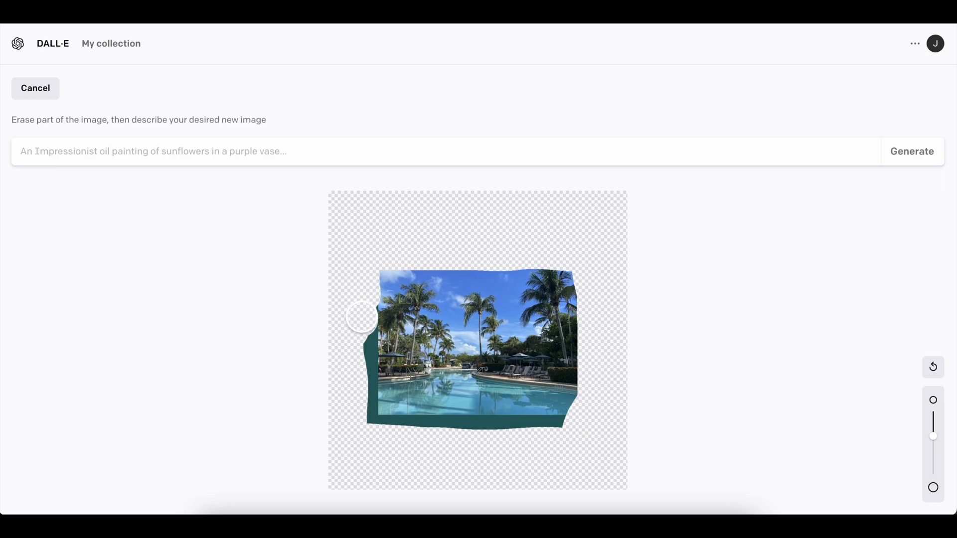
drag(361, 316, 361, 365)
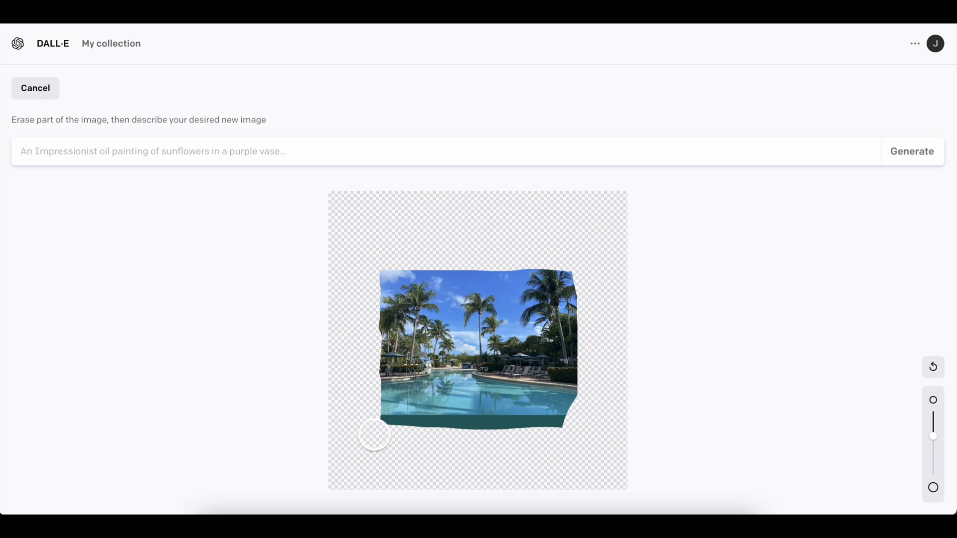
drag(375, 433, 543, 426)
text(a sunny beach resort)
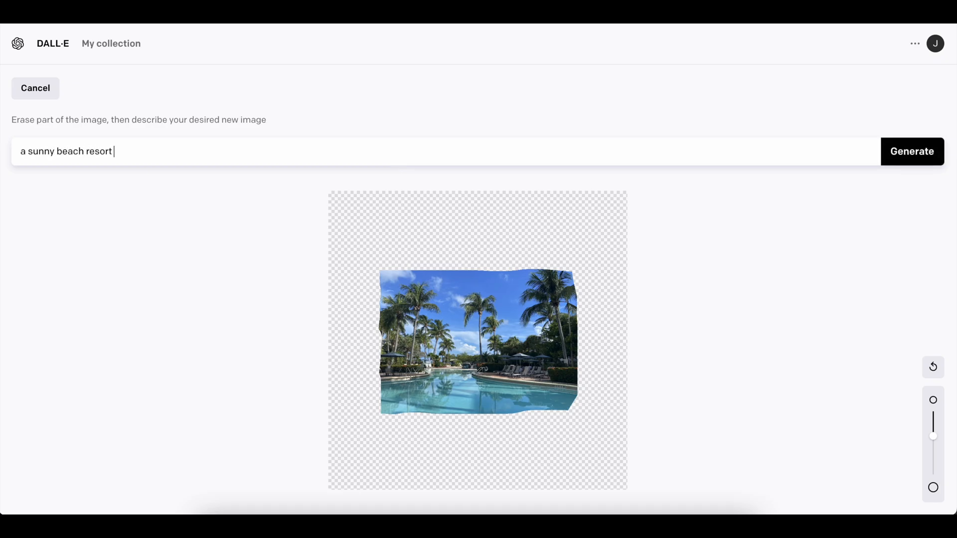
Step: Finish the prompt 'a beautiful sunny beach resort with a crystal clear pool' and generate
text(with a cryts)
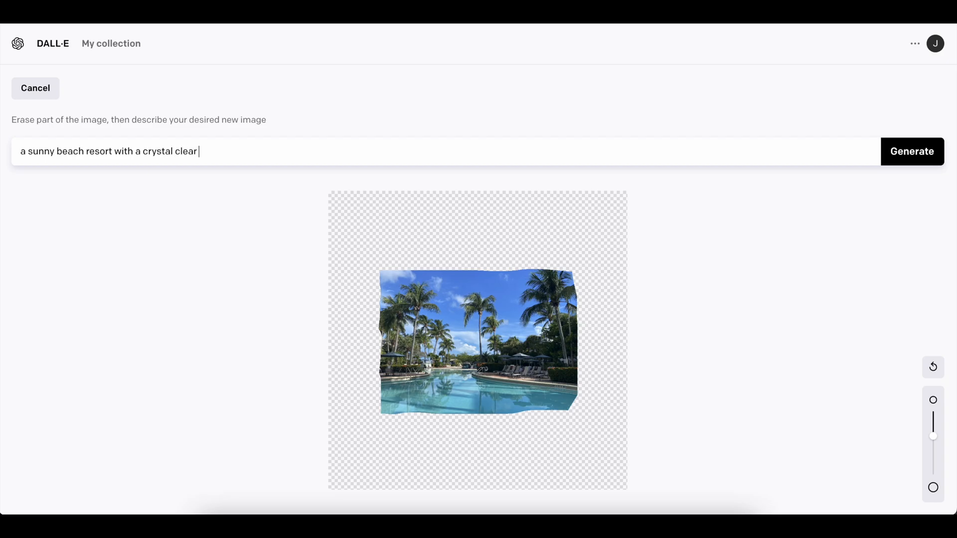
text(pool)
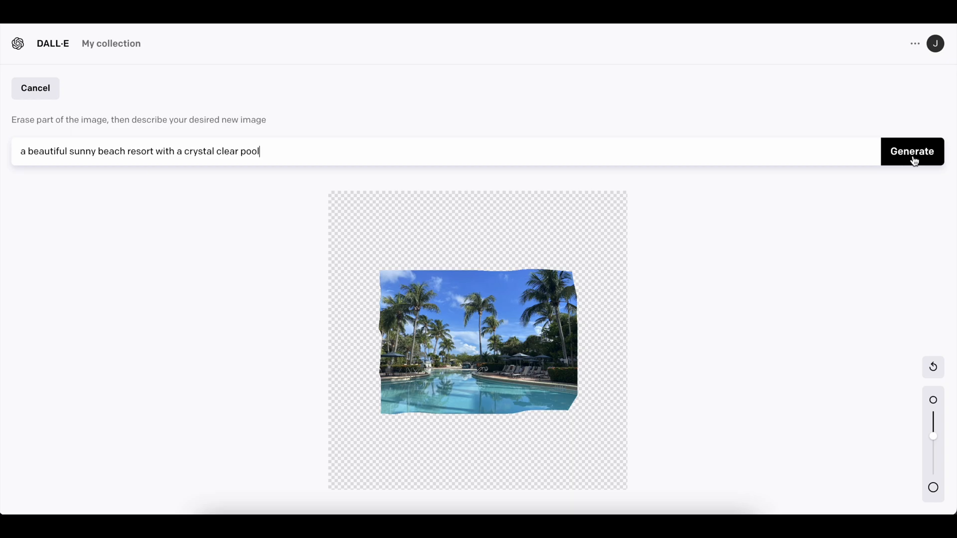
click(912, 151)
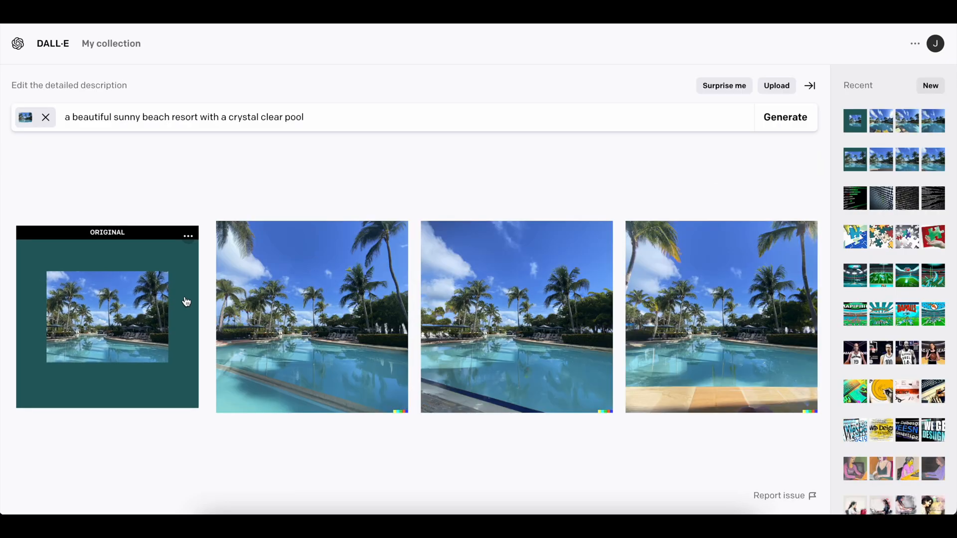
Step: View the first generated pool expansion full size, then upload the house photo
click(311, 317)
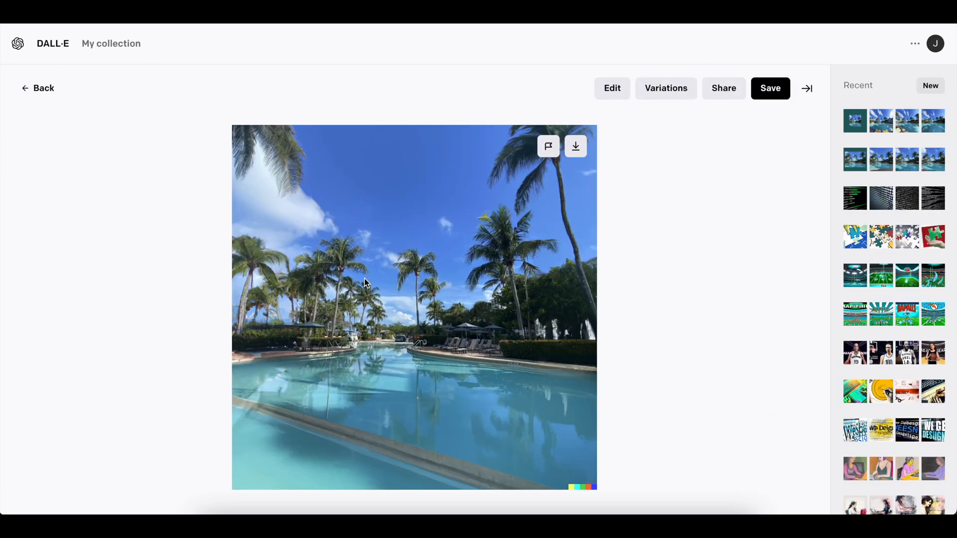
mouse_move(419, 397)
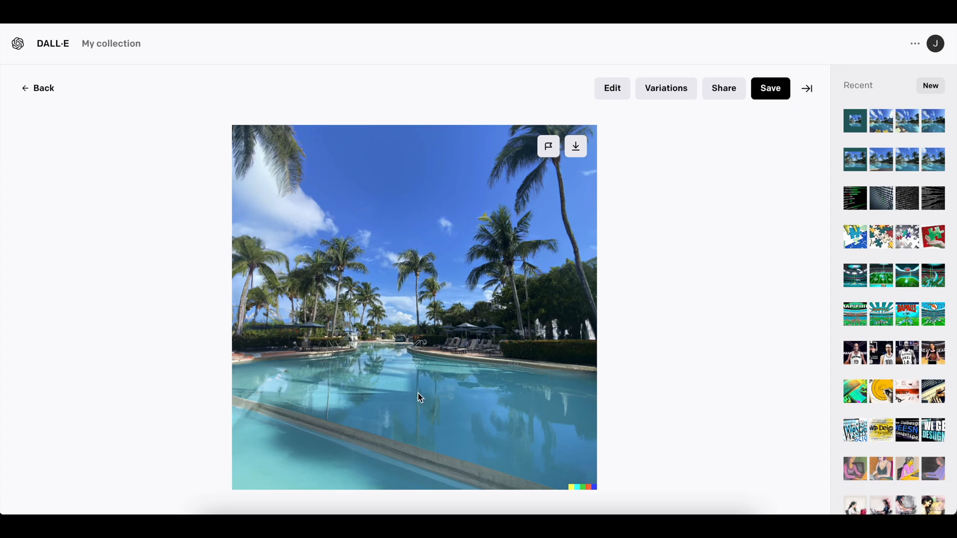
mouse_move(513, 265)
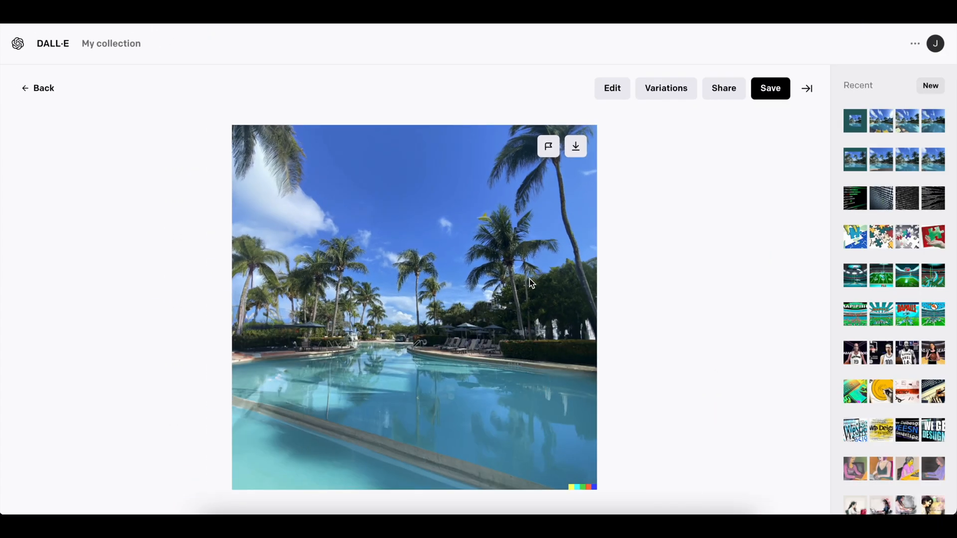
mouse_move(278, 372)
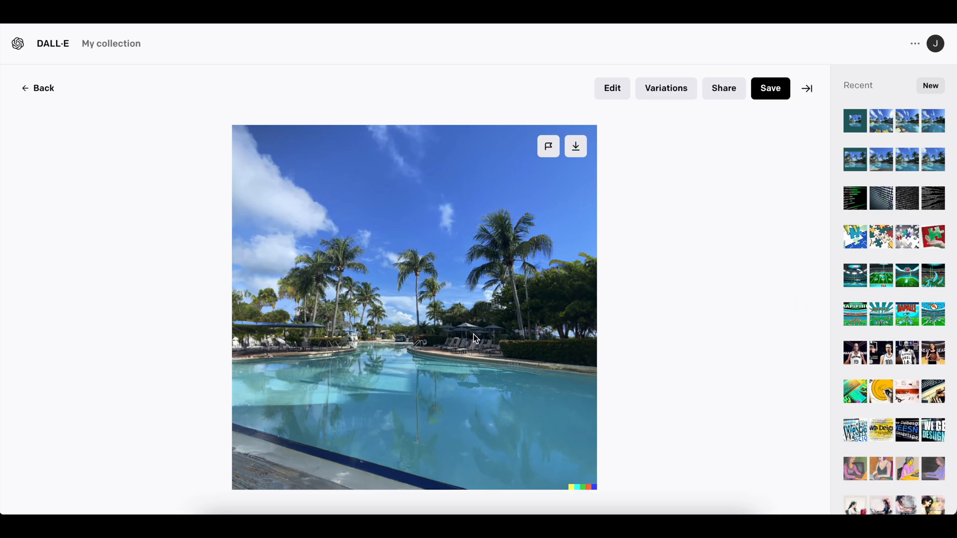
mouse_move(535, 283)
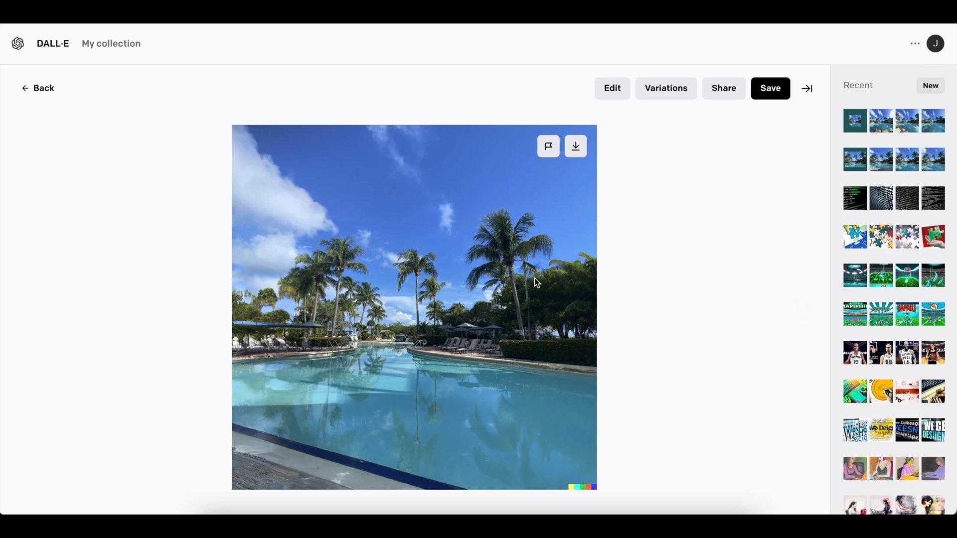
mouse_move(346, 318)
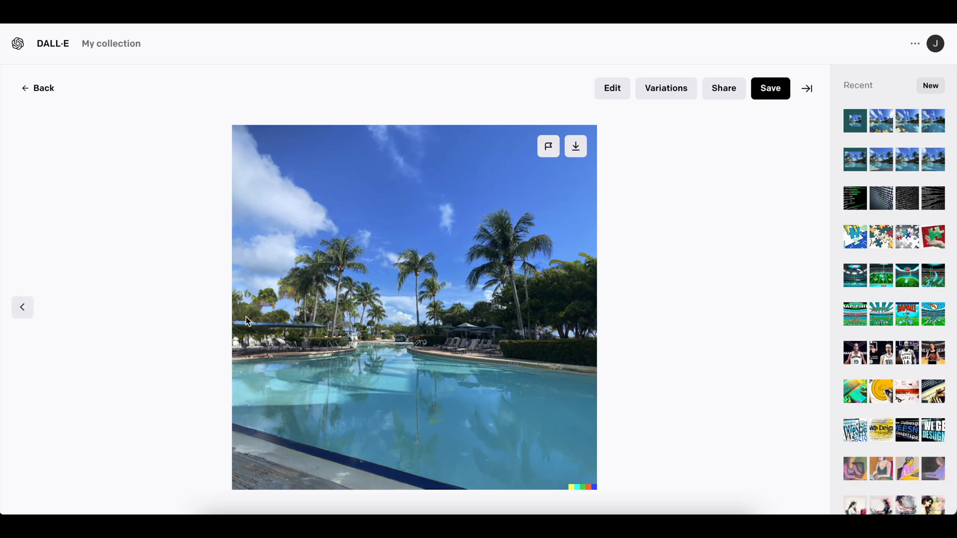
mouse_move(318, 462)
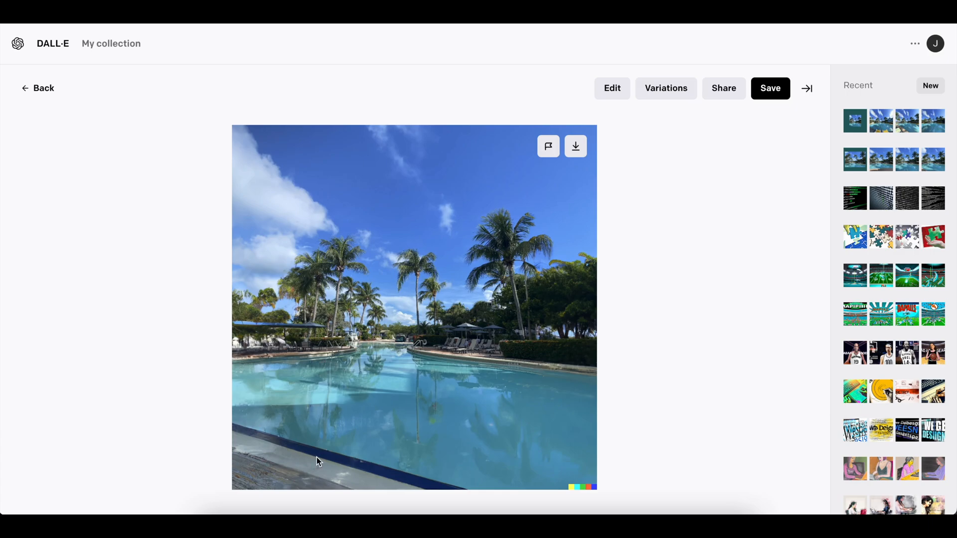
mouse_move(415, 300)
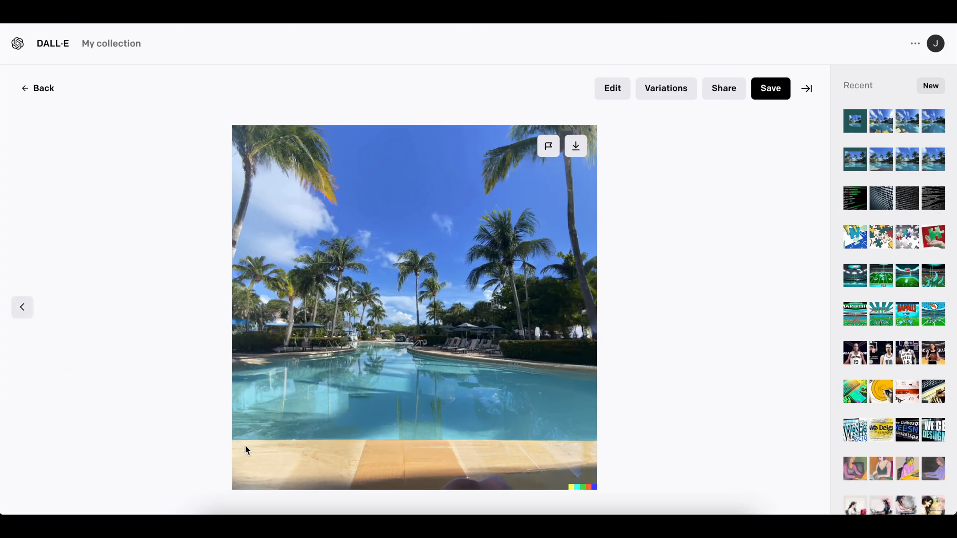
mouse_move(604, 299)
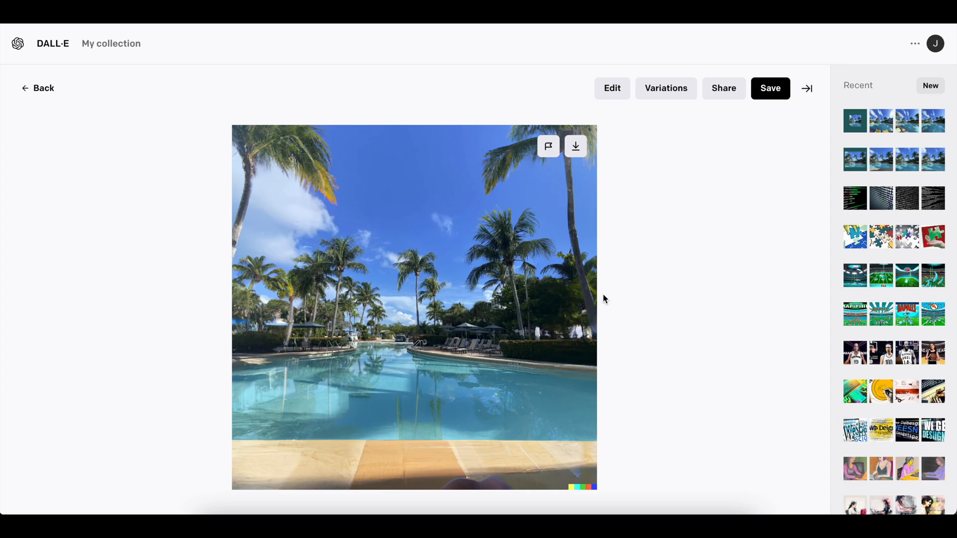
mouse_move(285, 308)
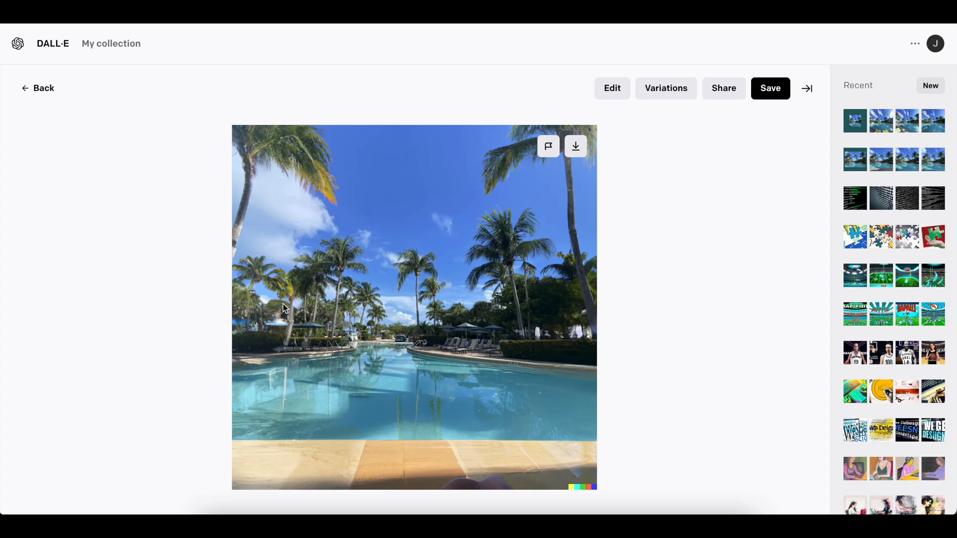
mouse_move(479, 401)
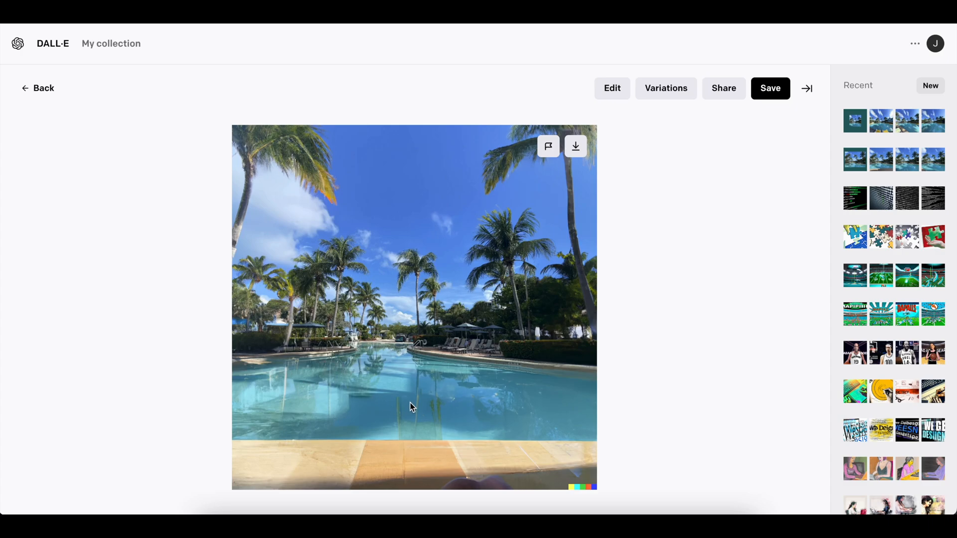
mouse_move(373, 433)
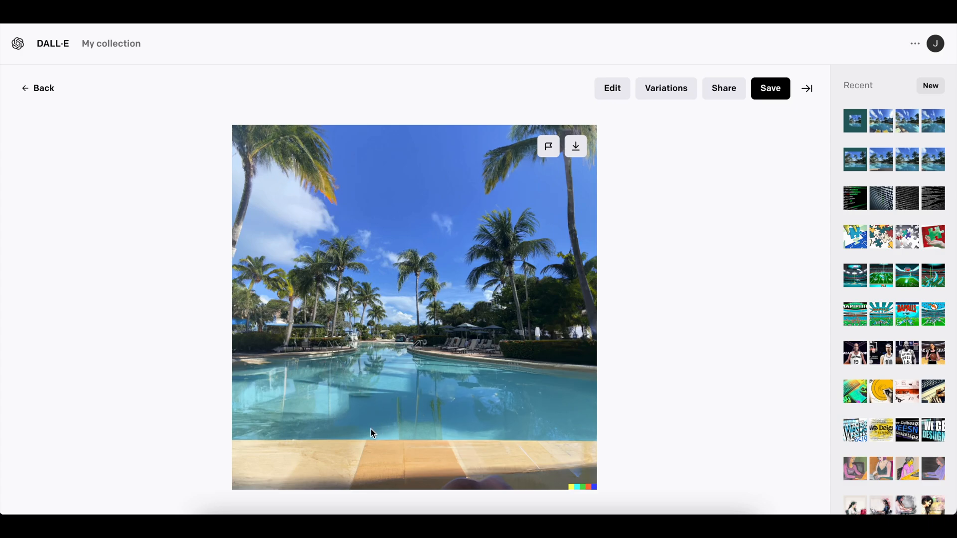
mouse_move(357, 457)
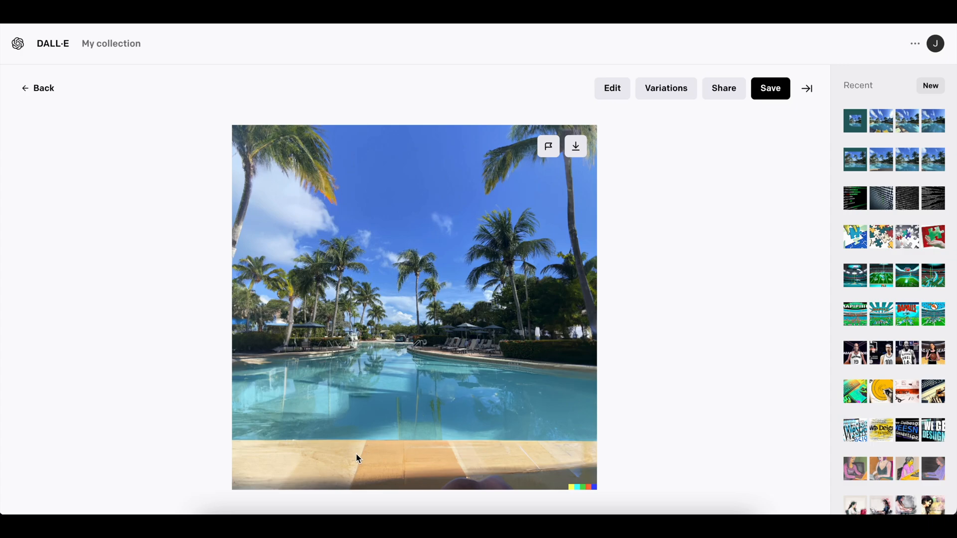
mouse_move(403, 383)
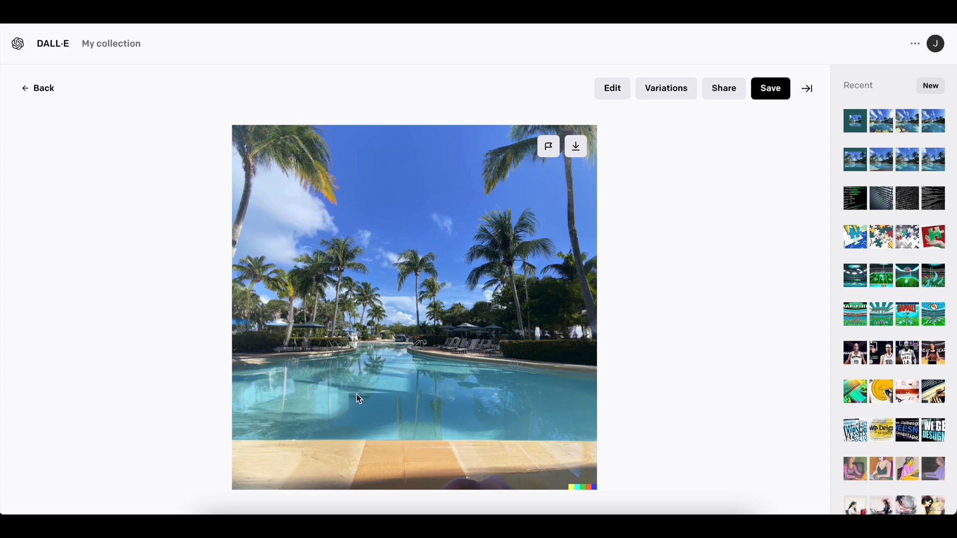
mouse_move(441, 394)
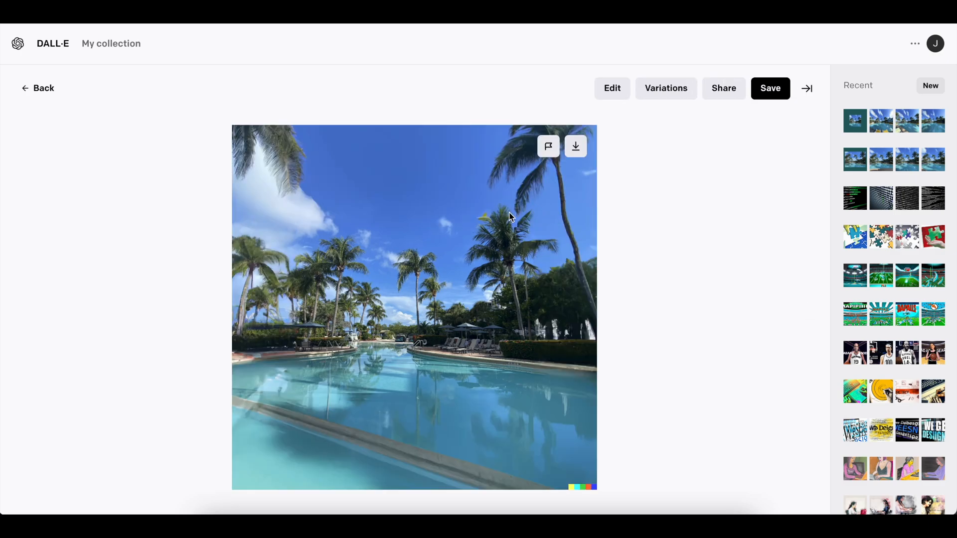
mouse_move(536, 226)
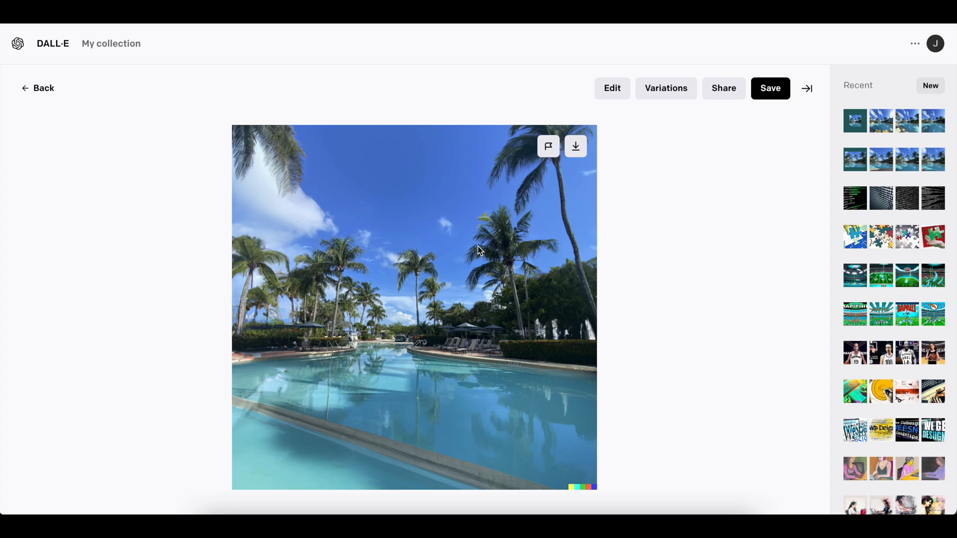
mouse_move(366, 238)
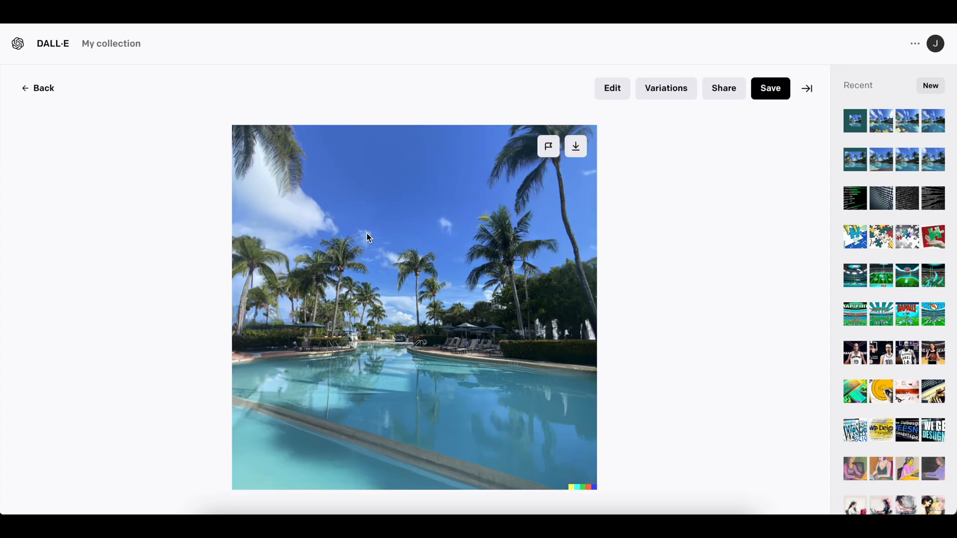
mouse_move(446, 315)
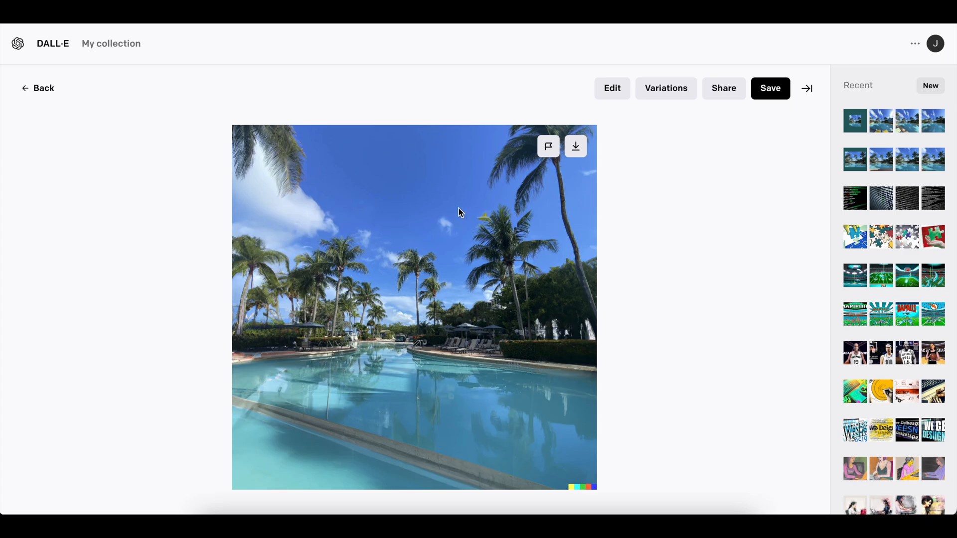
mouse_move(380, 239)
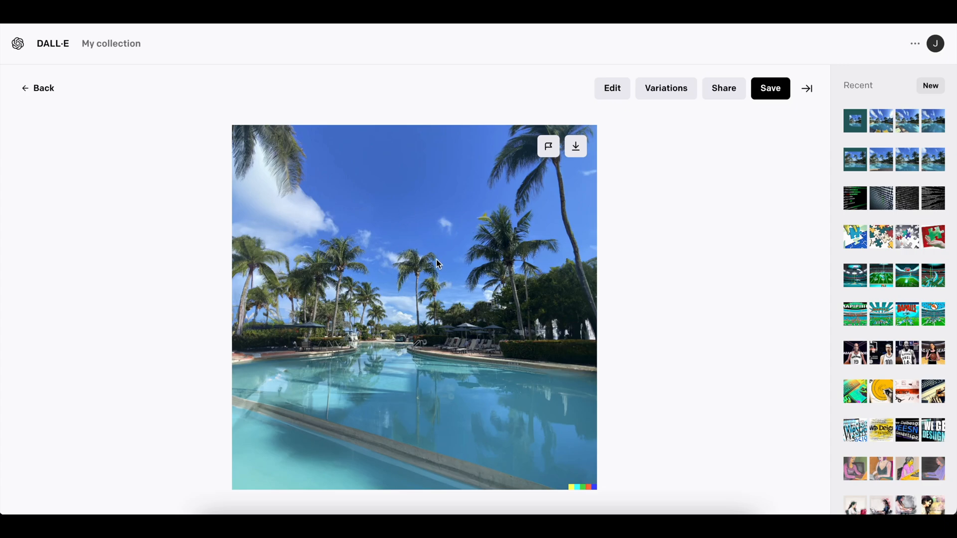
mouse_move(422, 316)
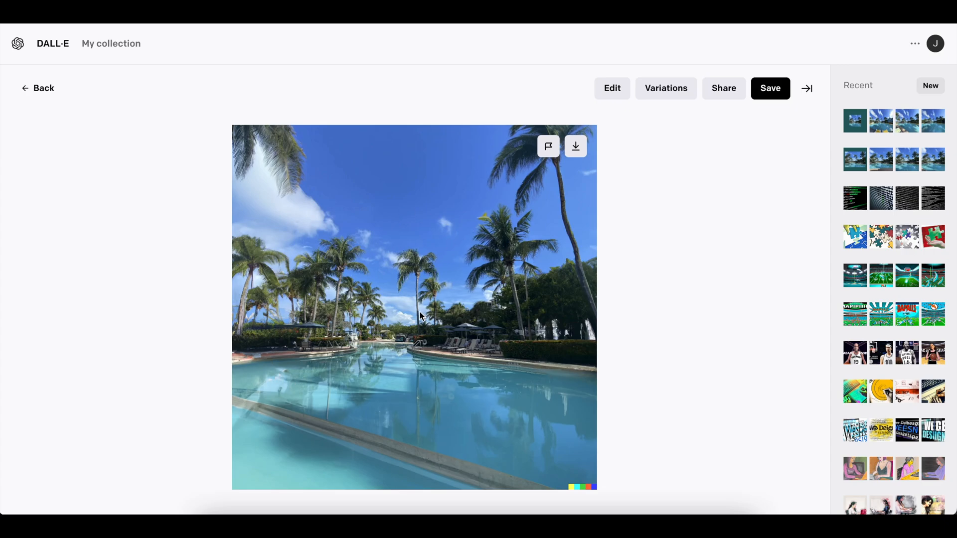
mouse_move(408, 294)
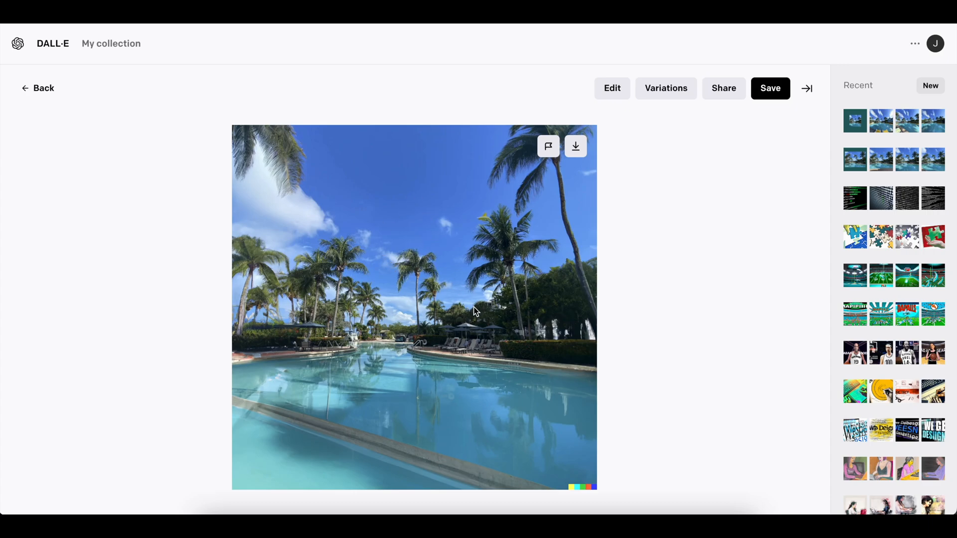
mouse_move(376, 299)
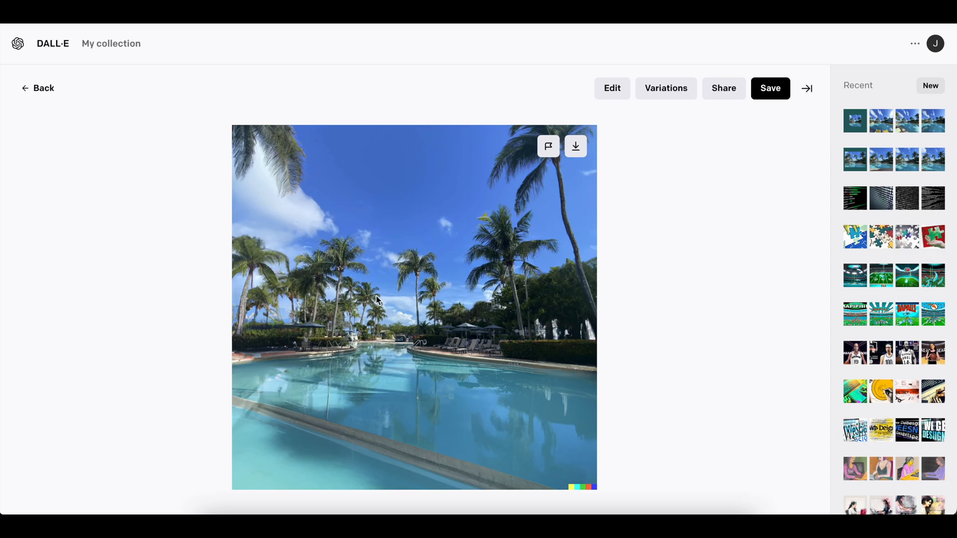
click(611, 88)
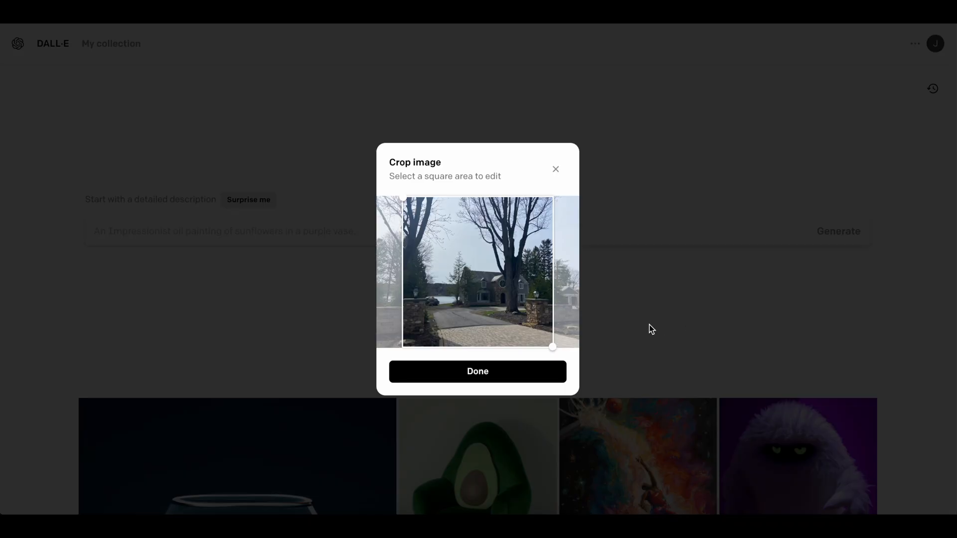
mouse_move(505, 312)
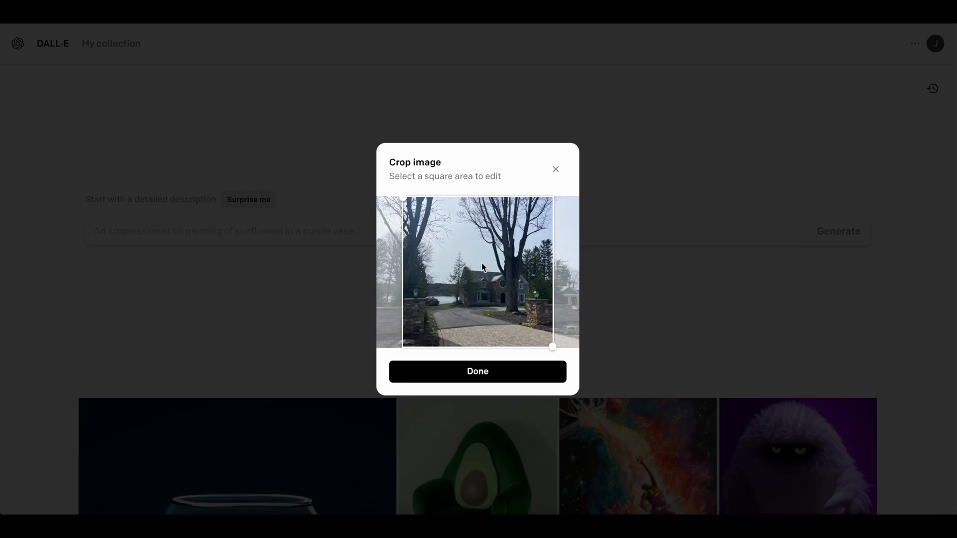
Step: Shift the square crop left on the house photo, confirm it, and choose Edit image
drag(552, 347, 527, 347)
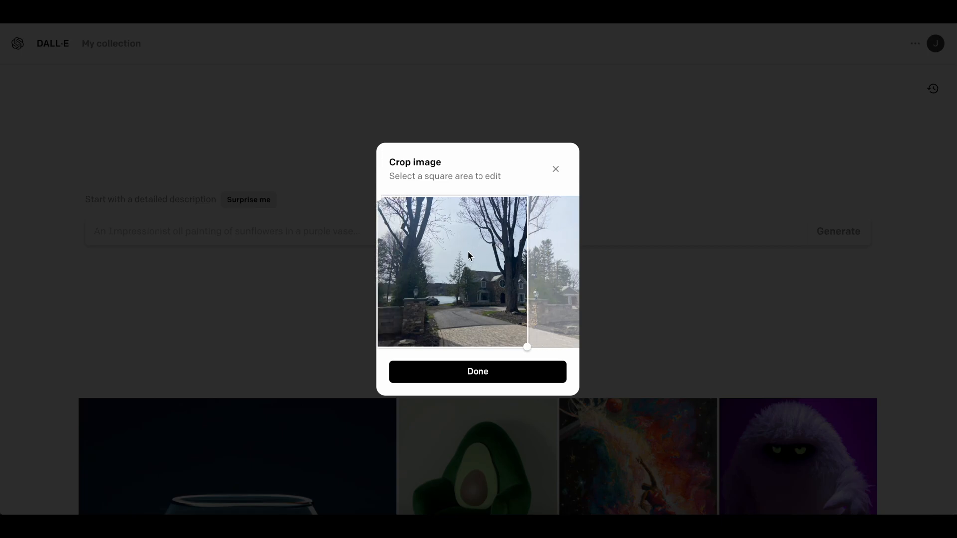
mouse_move(412, 291)
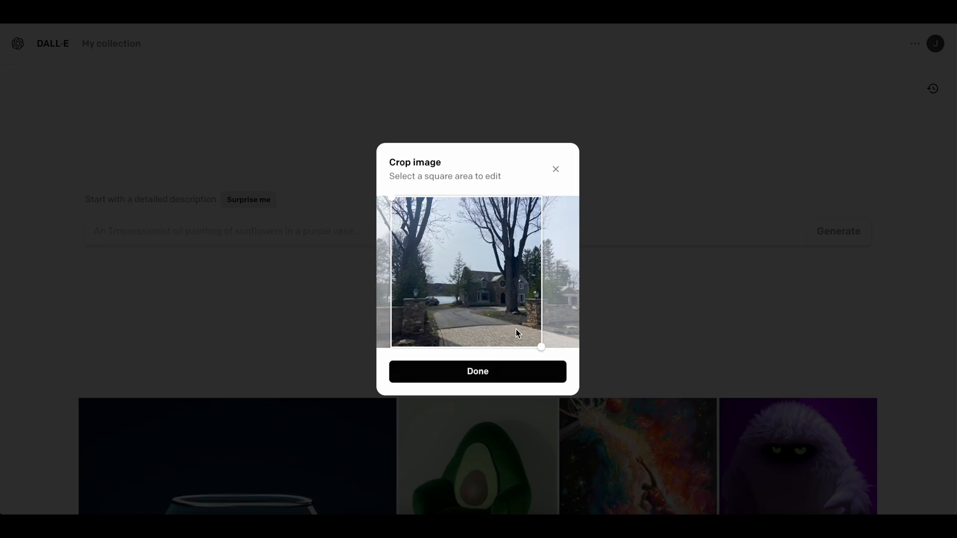
click(477, 371)
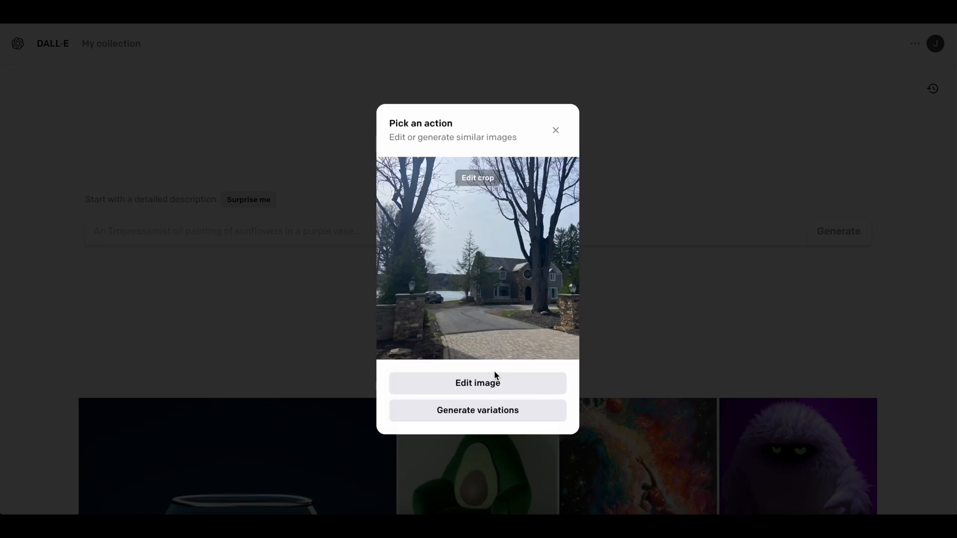
click(478, 383)
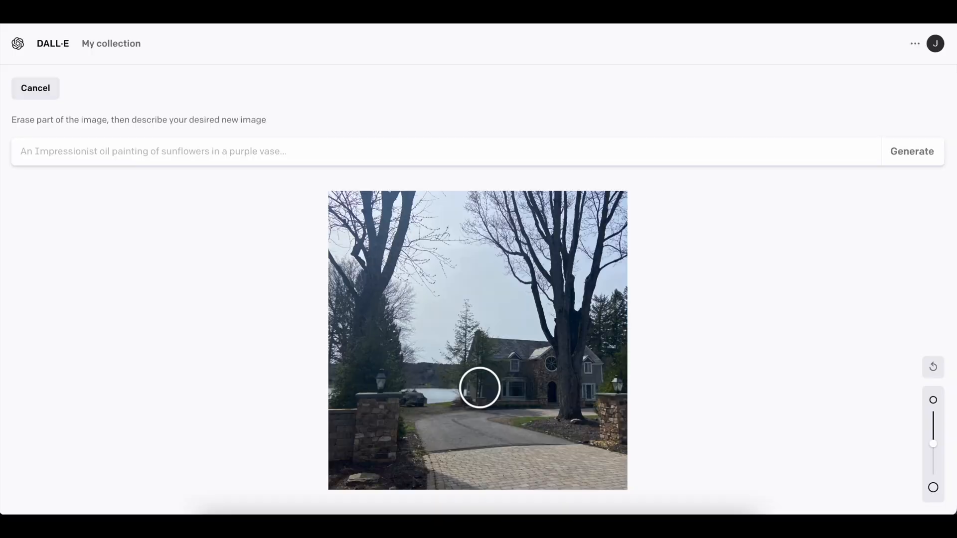
mouse_move(369, 357)
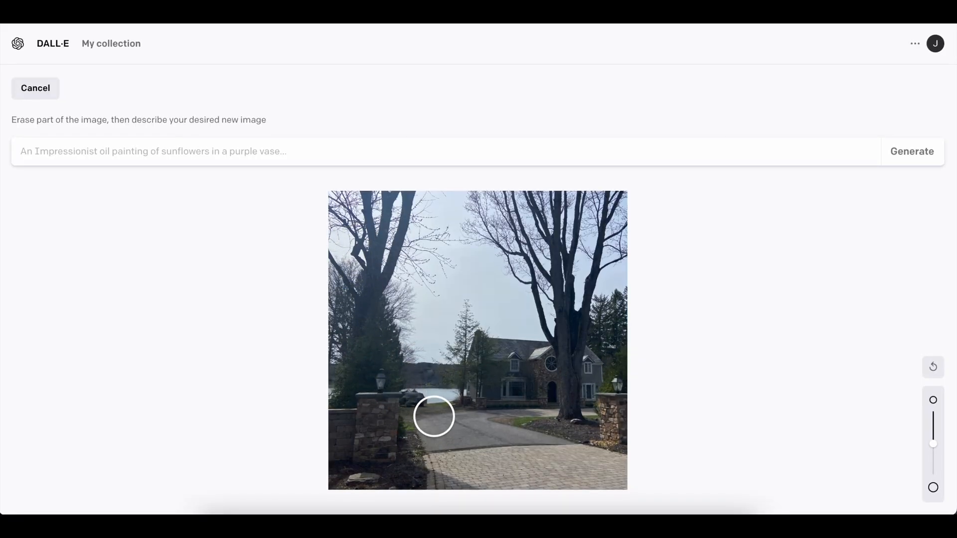
Step: Erase the lower-left driveway edge and left-side trees up to the top, then select the prompt field
drag(433, 417, 415, 366)
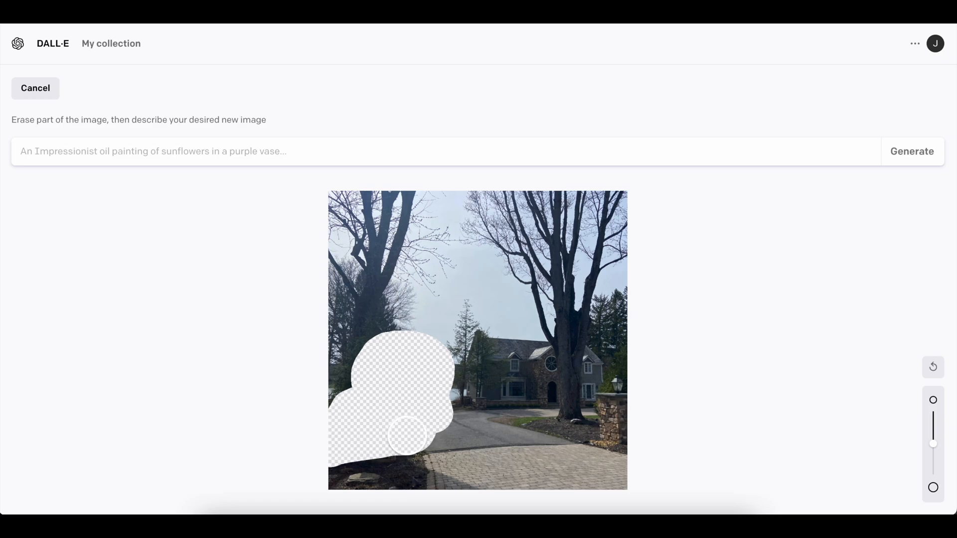
drag(406, 433, 394, 332)
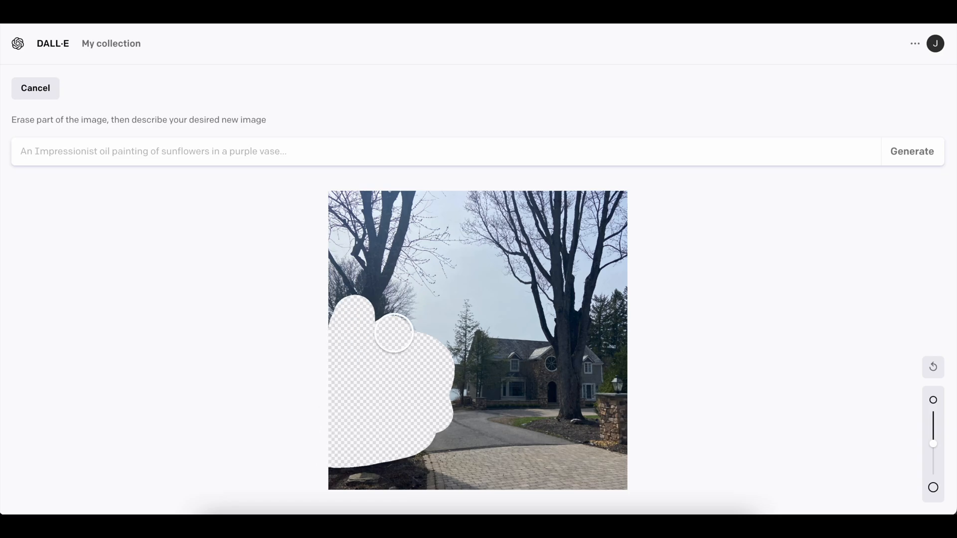
drag(394, 333, 432, 269)
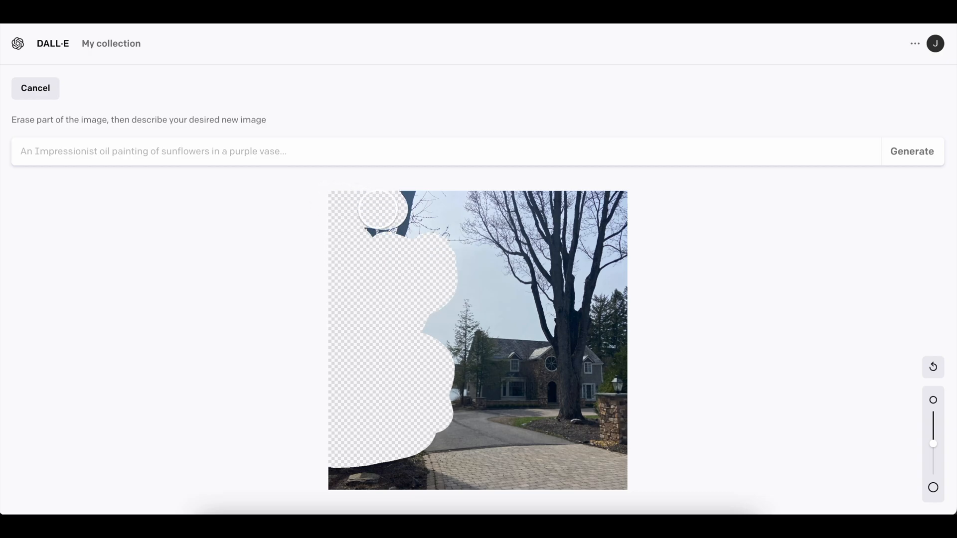
click(912, 151)
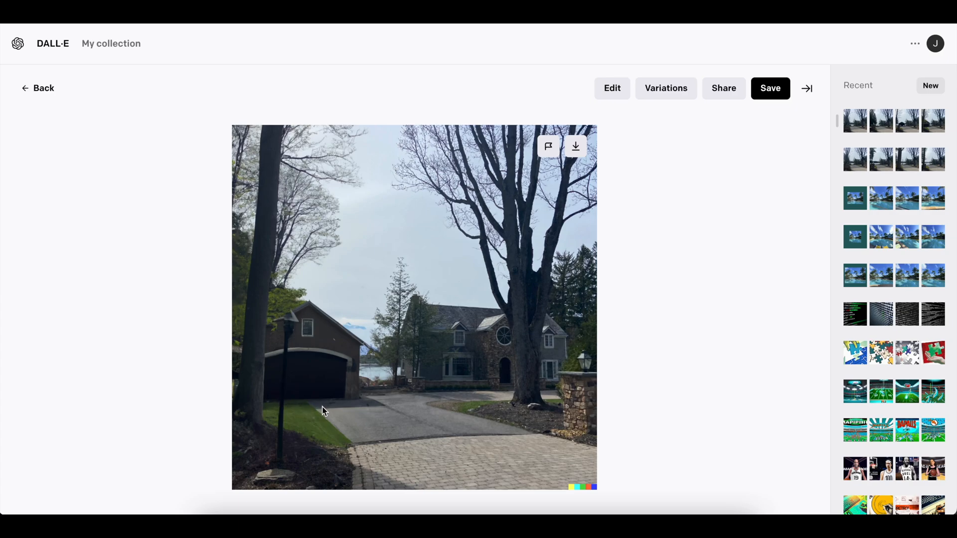
mouse_move(318, 414)
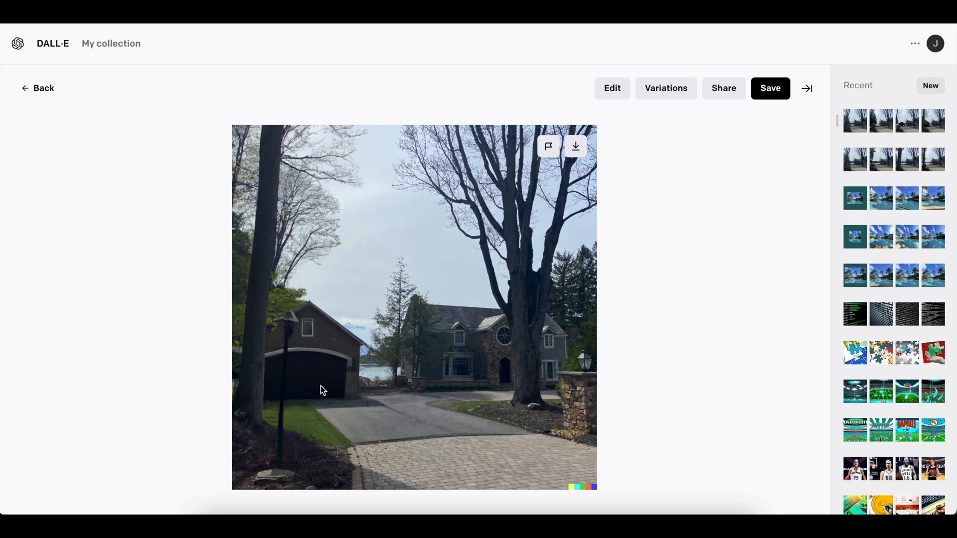
mouse_move(358, 438)
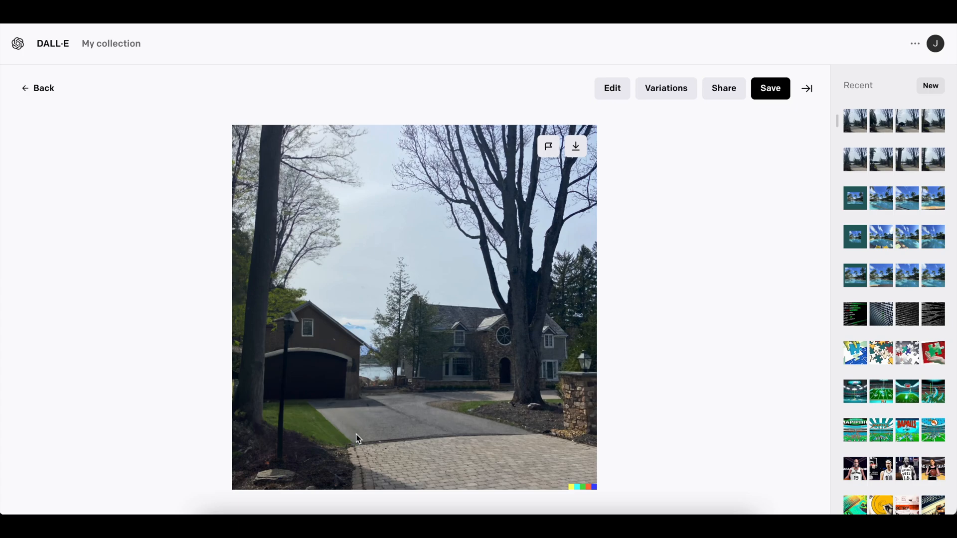
mouse_move(403, 428)
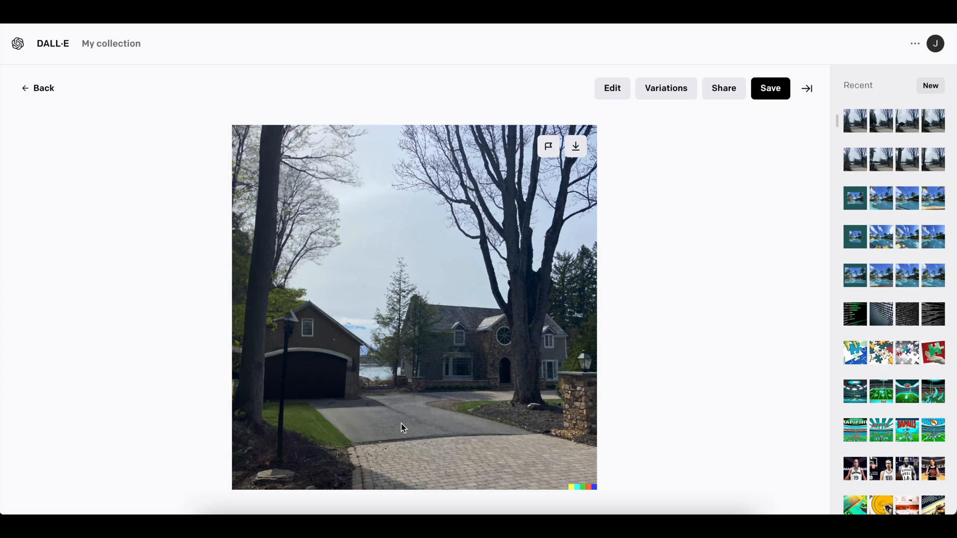
mouse_move(369, 379)
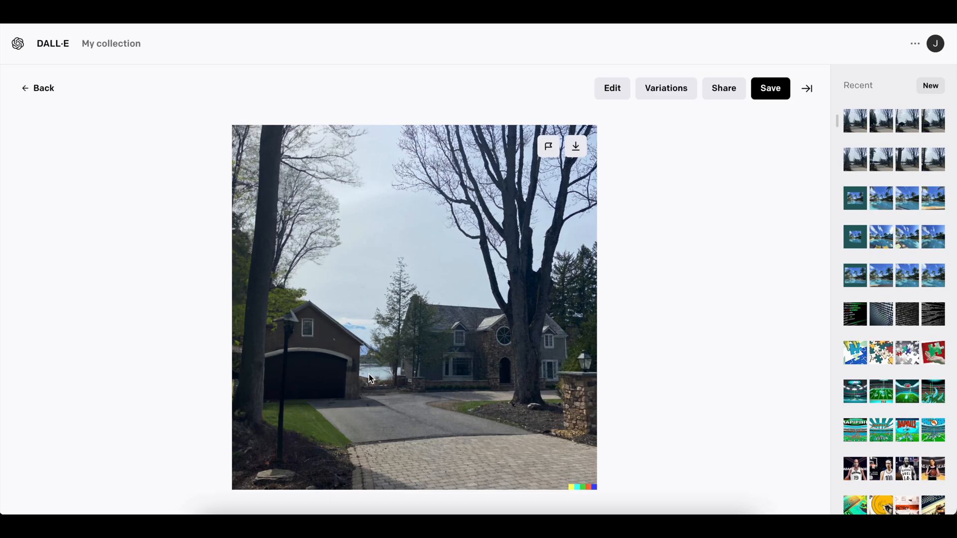
mouse_move(458, 352)
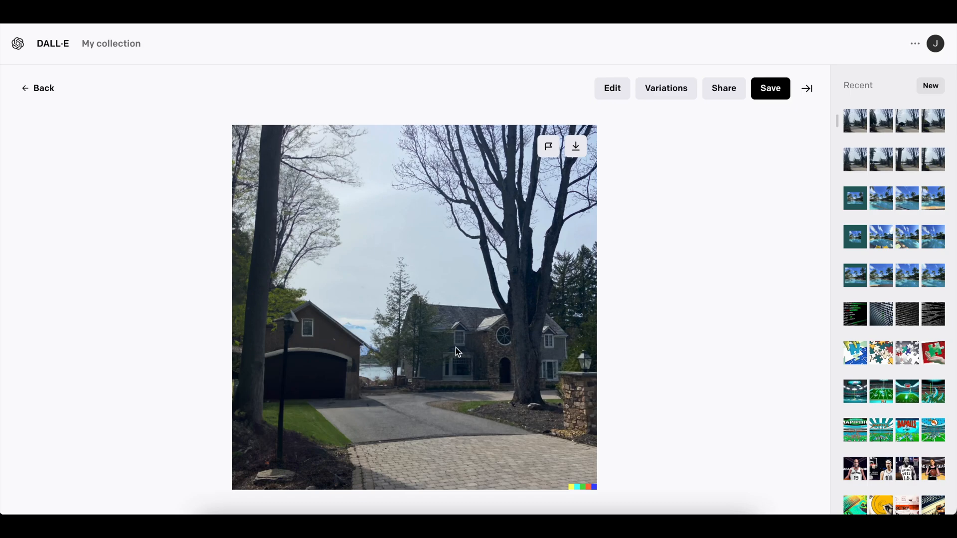
mouse_move(303, 206)
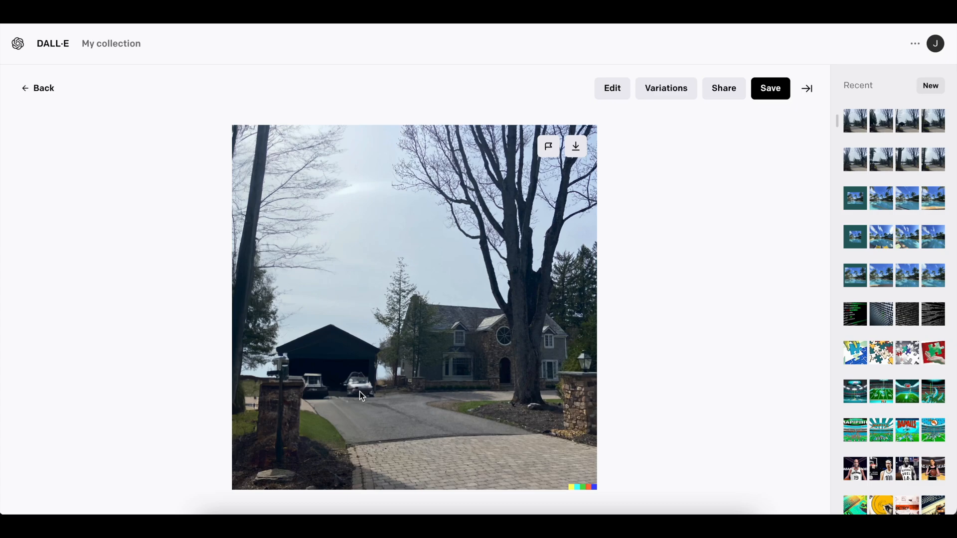
mouse_move(350, 401)
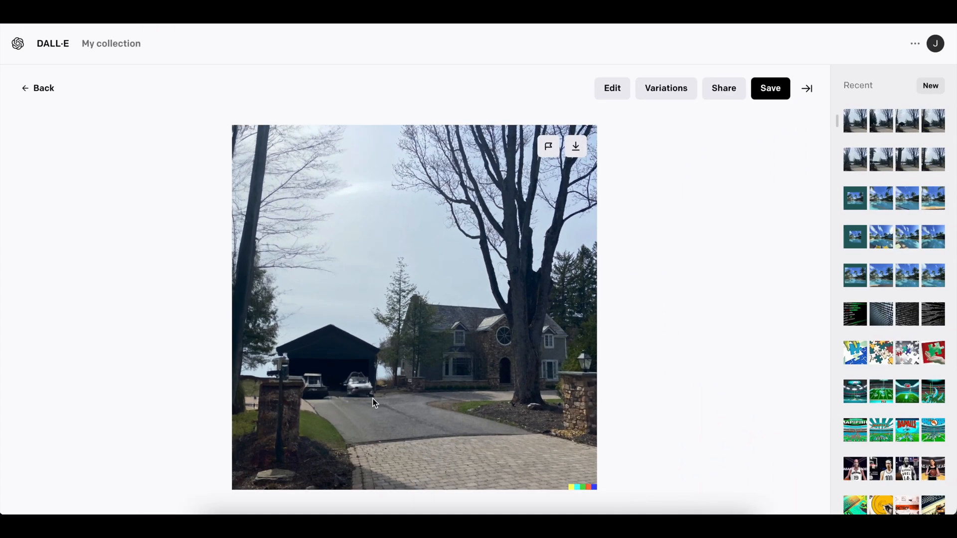
mouse_move(395, 367)
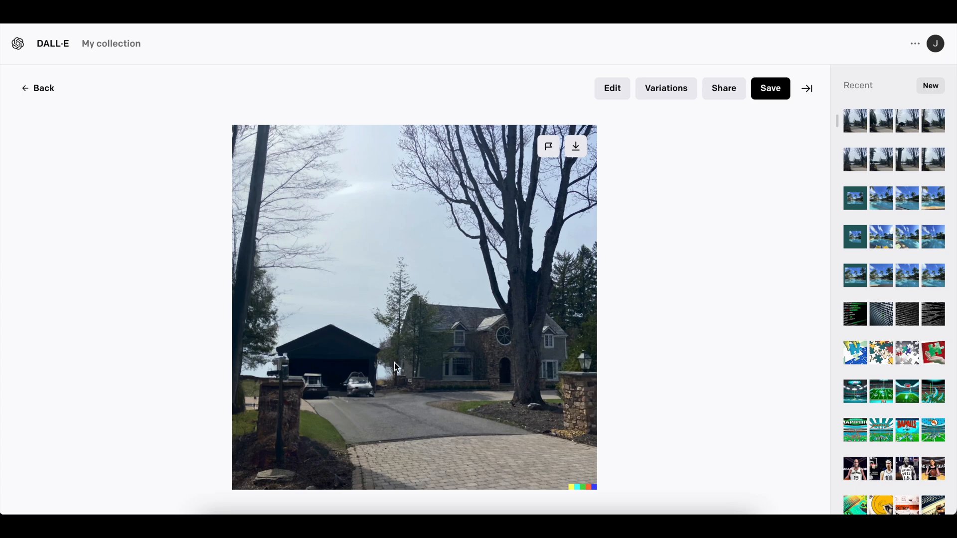
mouse_move(295, 419)
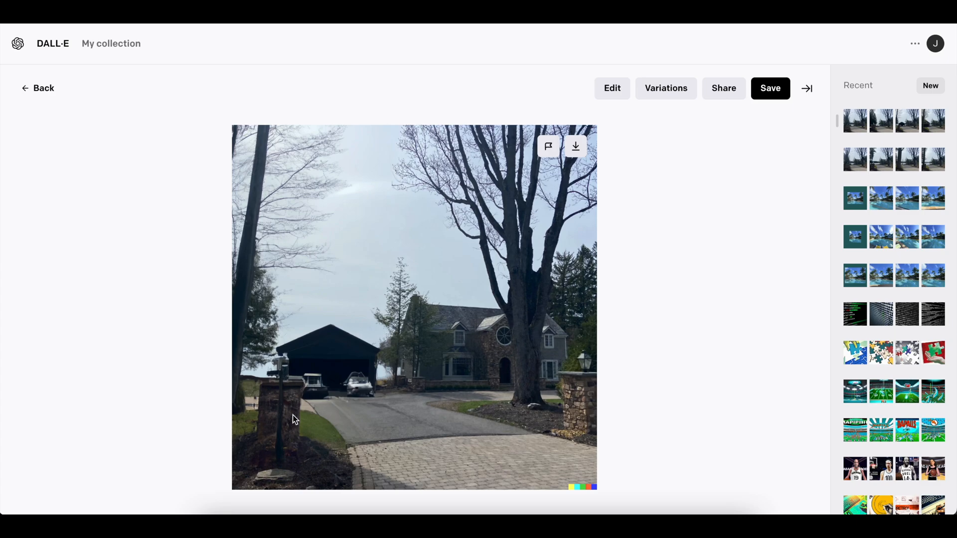
mouse_move(277, 426)
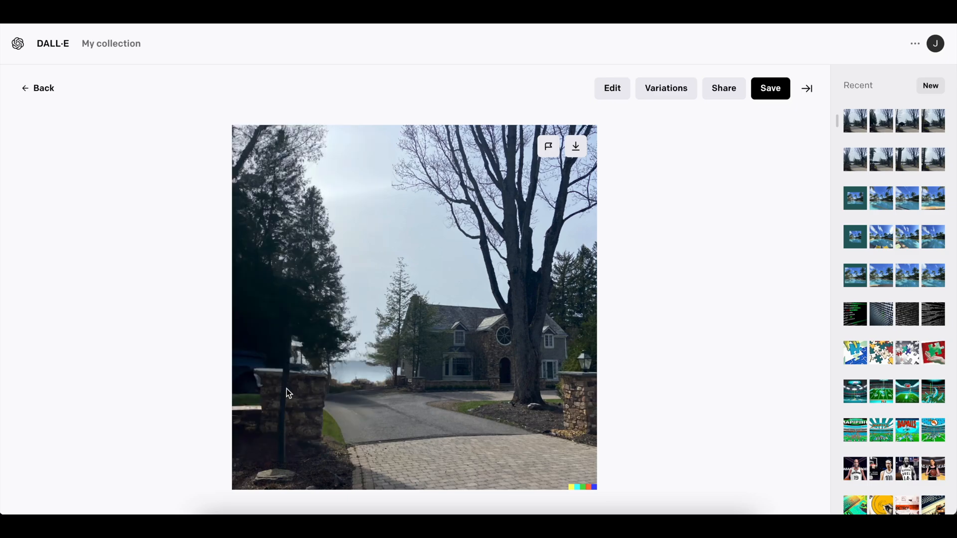
mouse_move(338, 402)
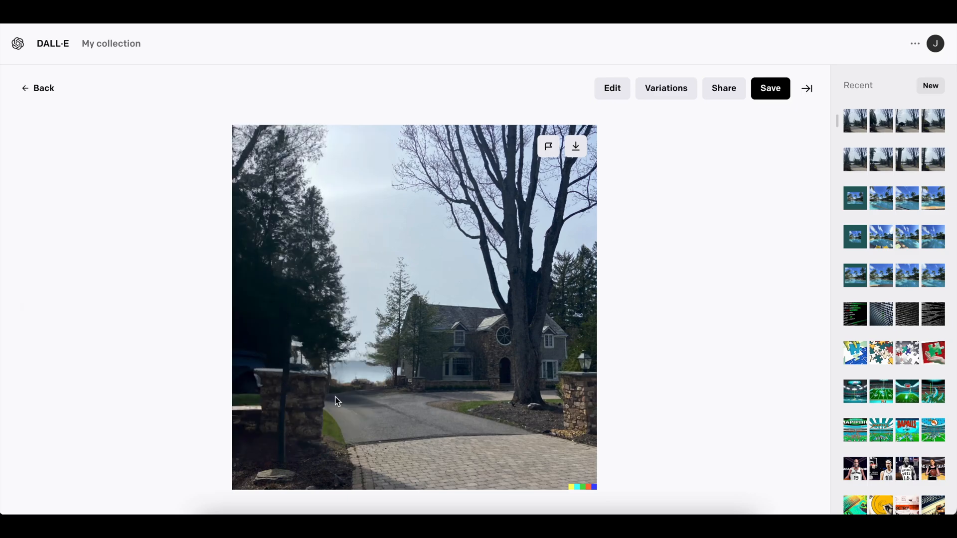
mouse_move(262, 386)
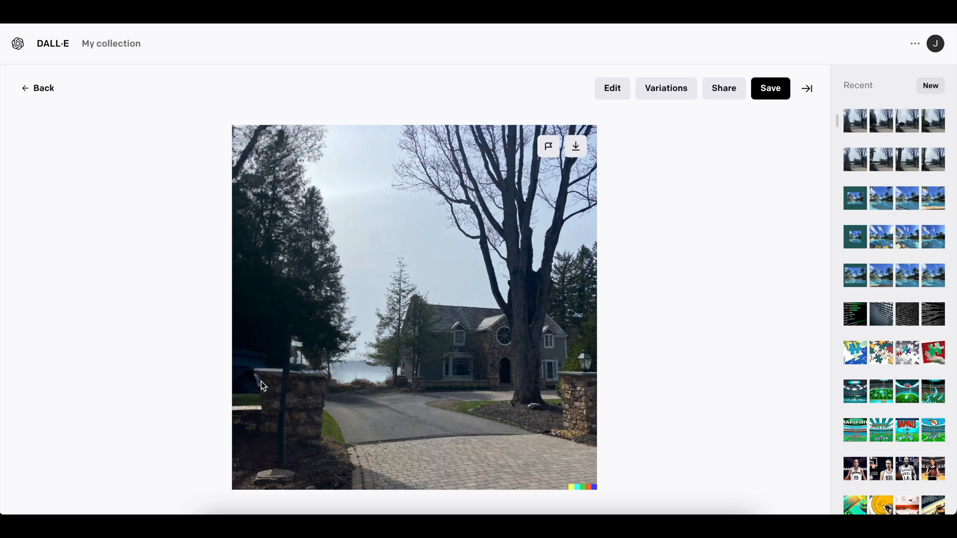
mouse_move(396, 385)
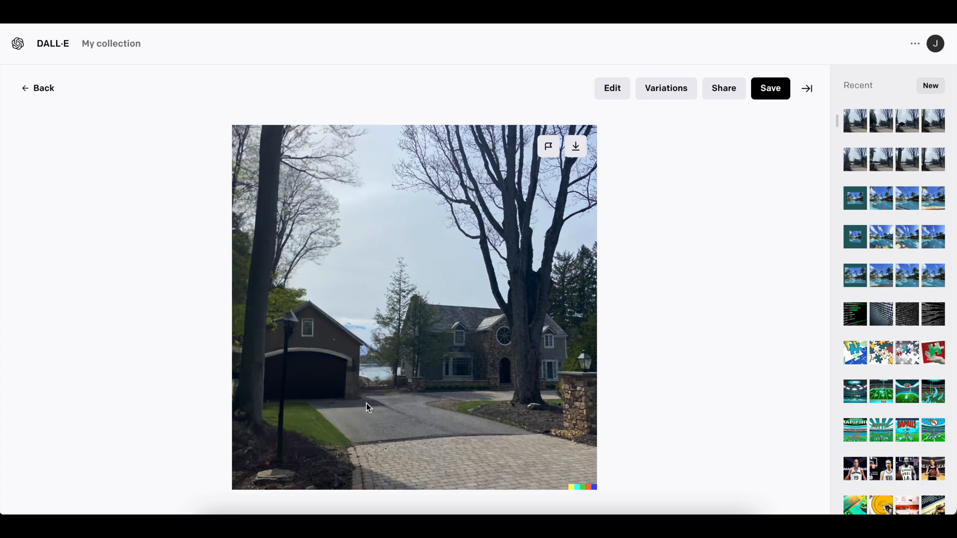
mouse_move(438, 285)
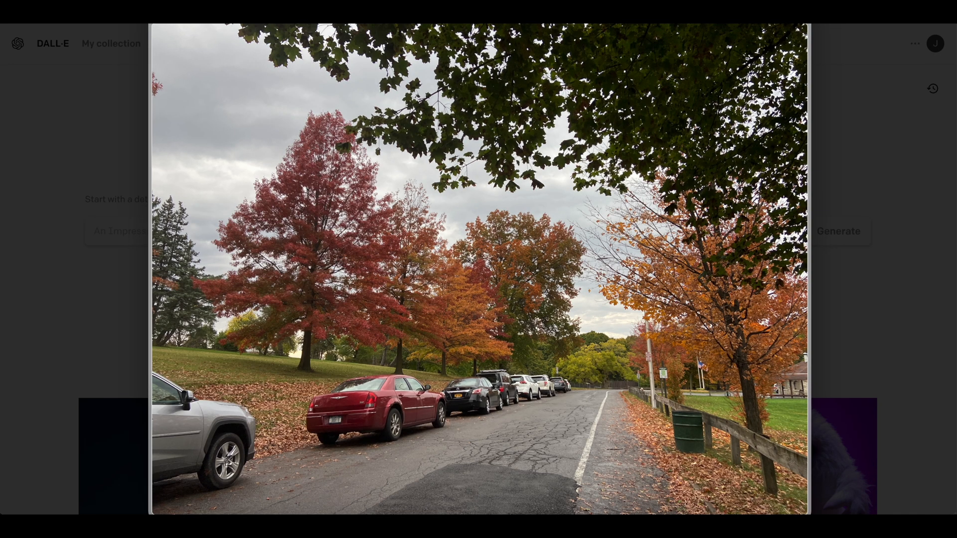
mouse_move(510, 267)
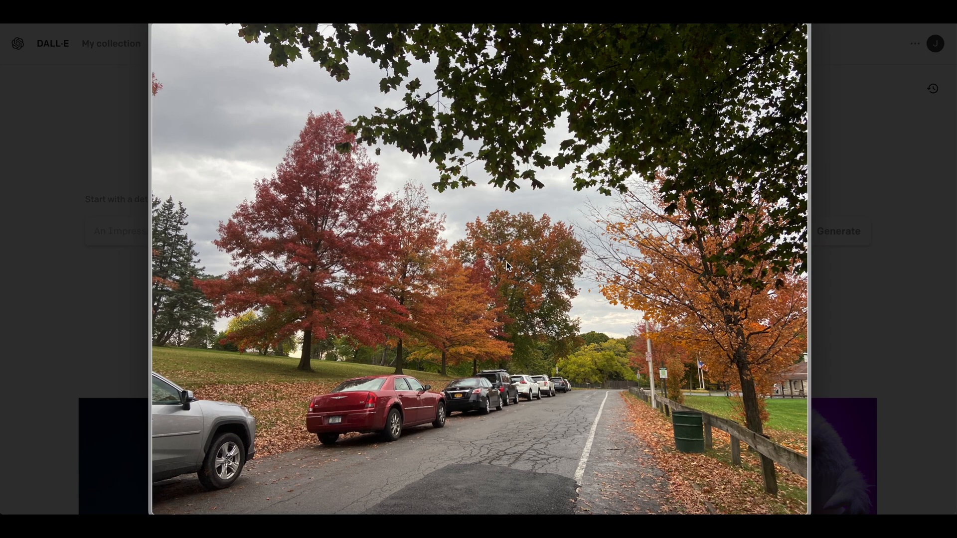
mouse_move(655, 266)
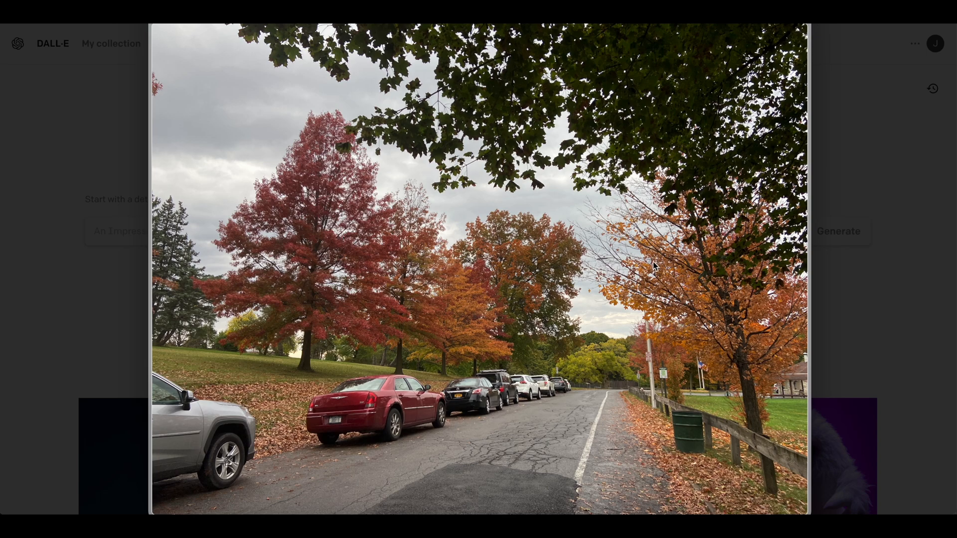
mouse_move(547, 231)
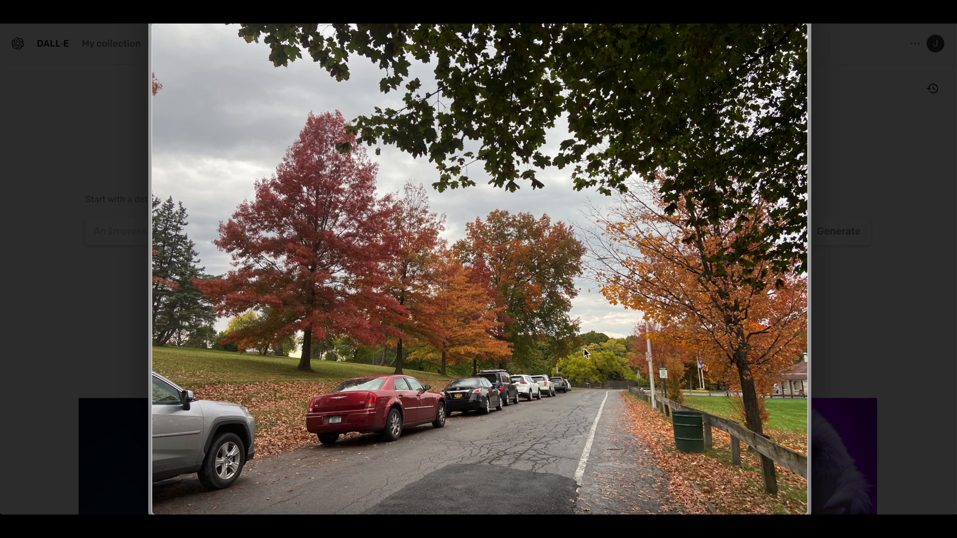
mouse_move(384, 233)
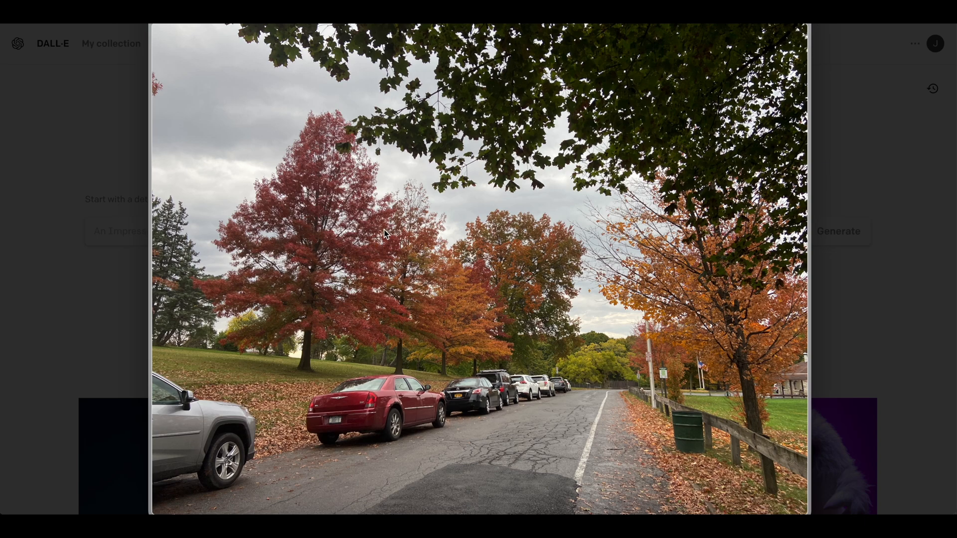
mouse_move(632, 307)
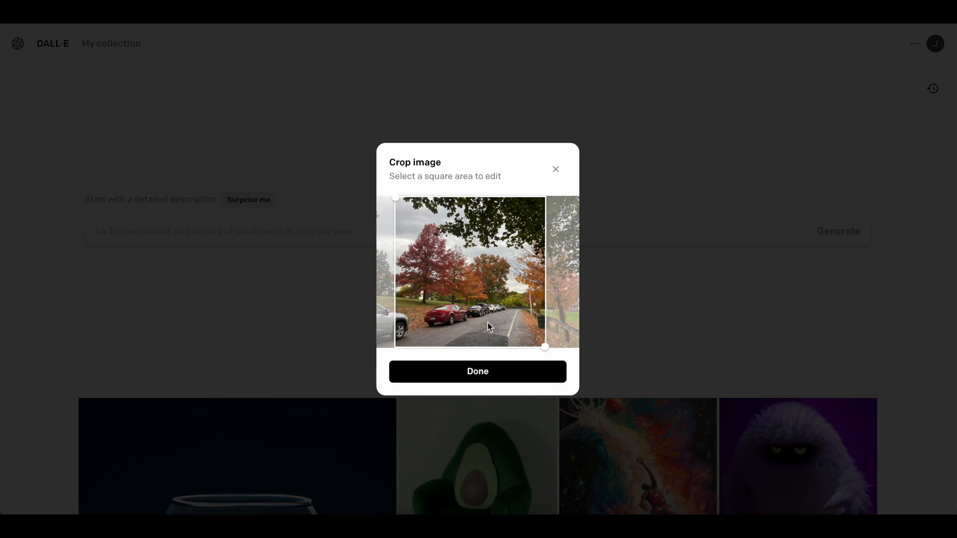
mouse_move(478, 371)
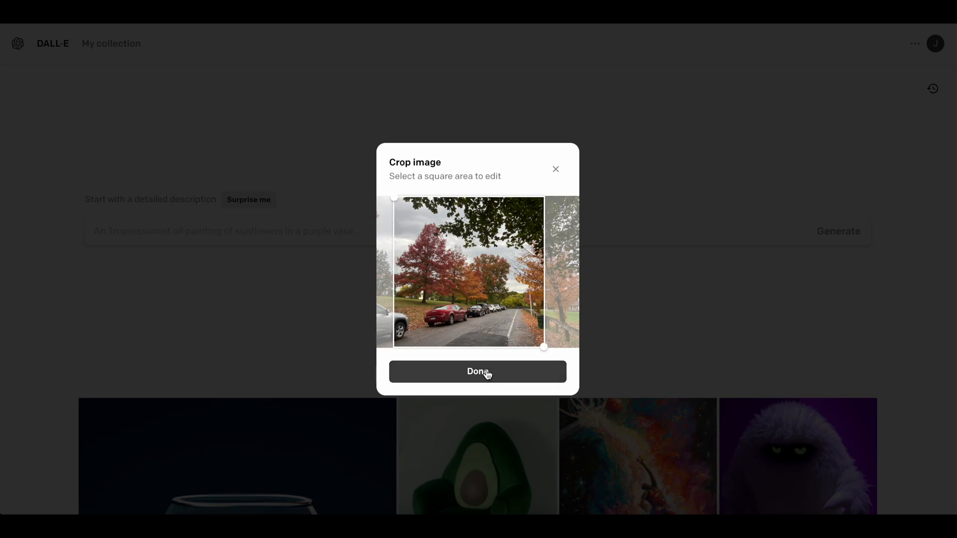
Step: Confirm the street photo's square crop and choose Generate variations
click(478, 372)
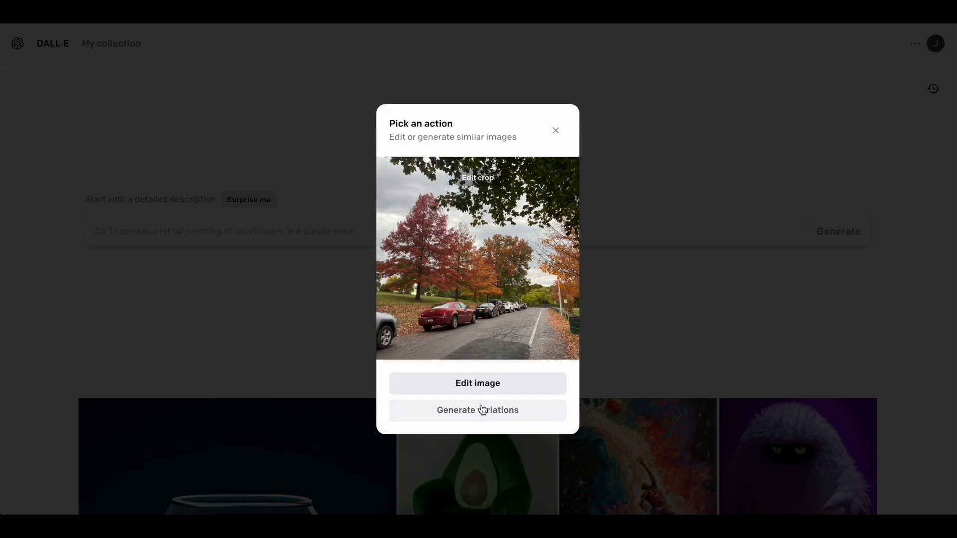
click(478, 411)
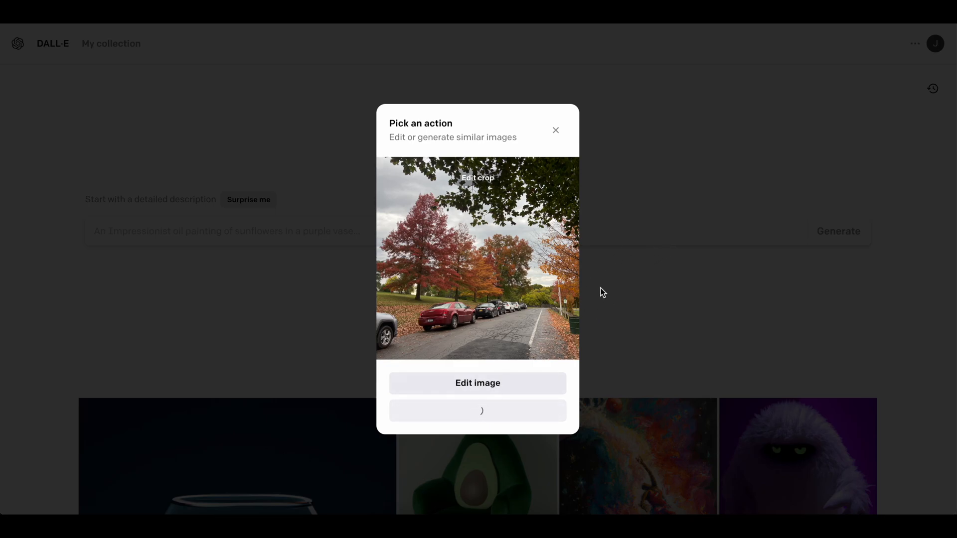
click(478, 410)
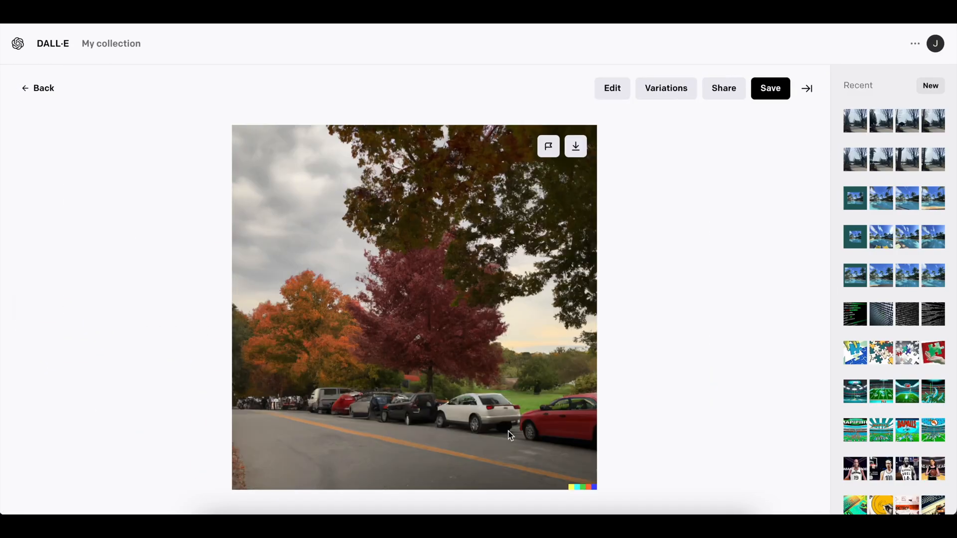
mouse_move(482, 424)
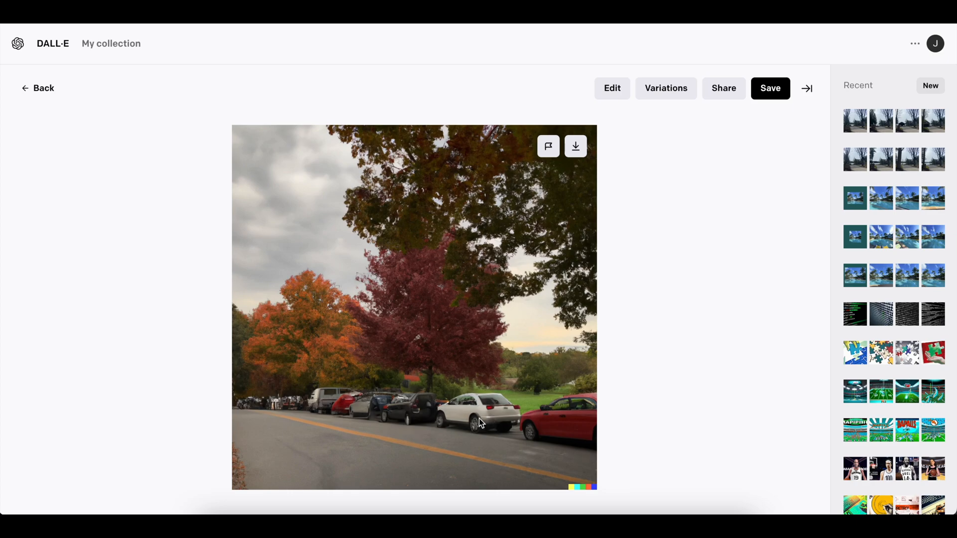
mouse_move(460, 424)
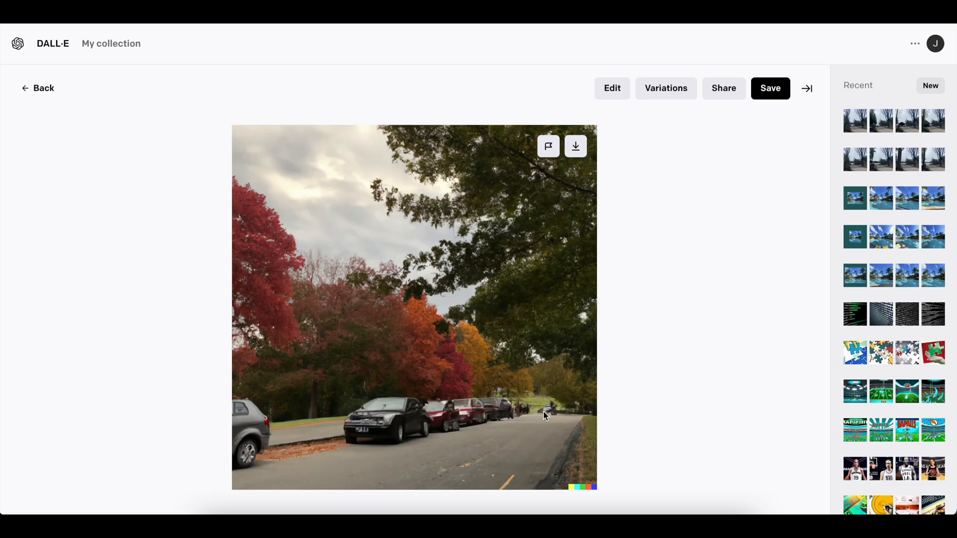
mouse_move(452, 383)
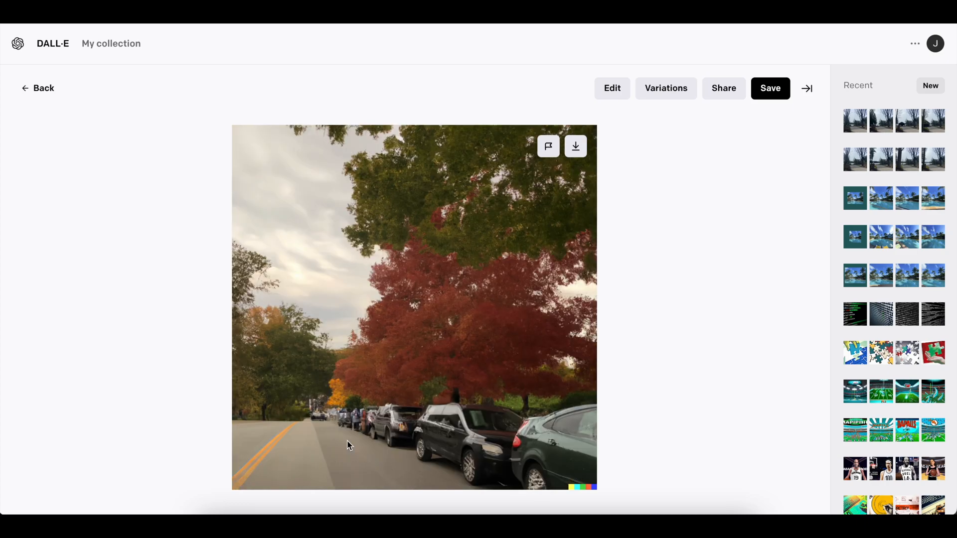
mouse_move(381, 423)
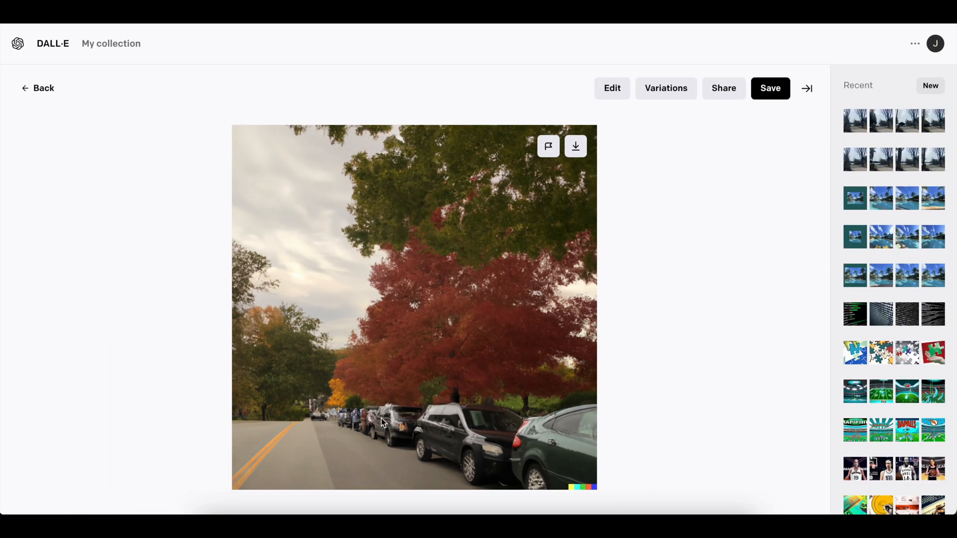
mouse_move(313, 454)
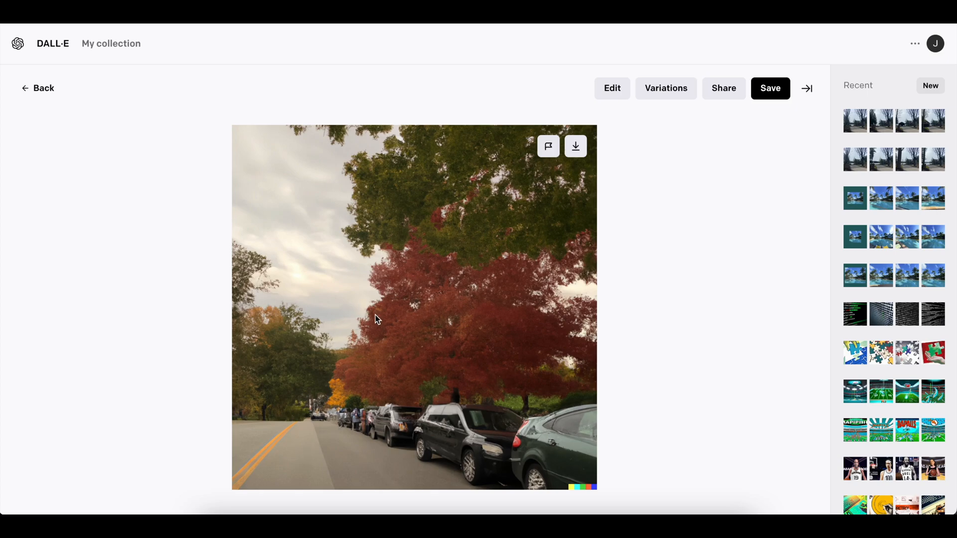
mouse_move(395, 356)
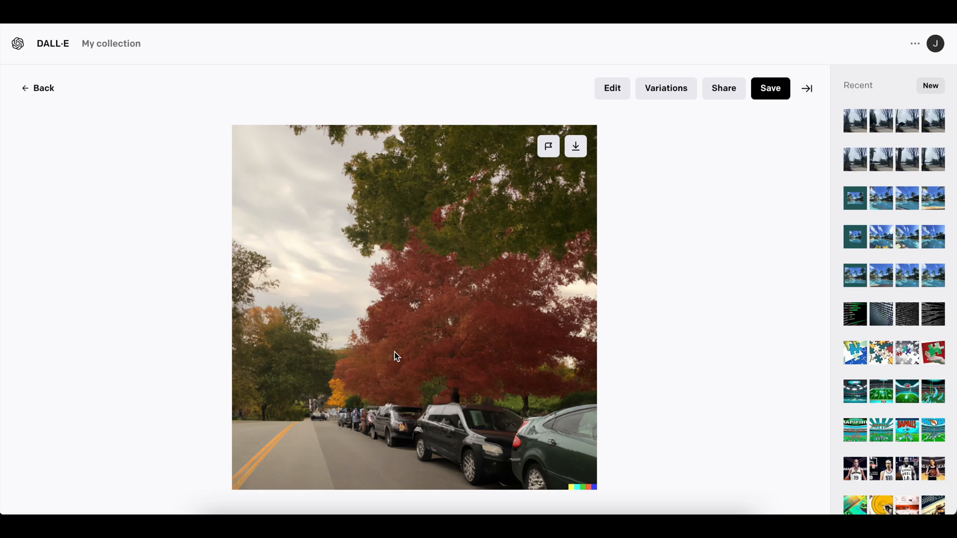
mouse_move(465, 360)
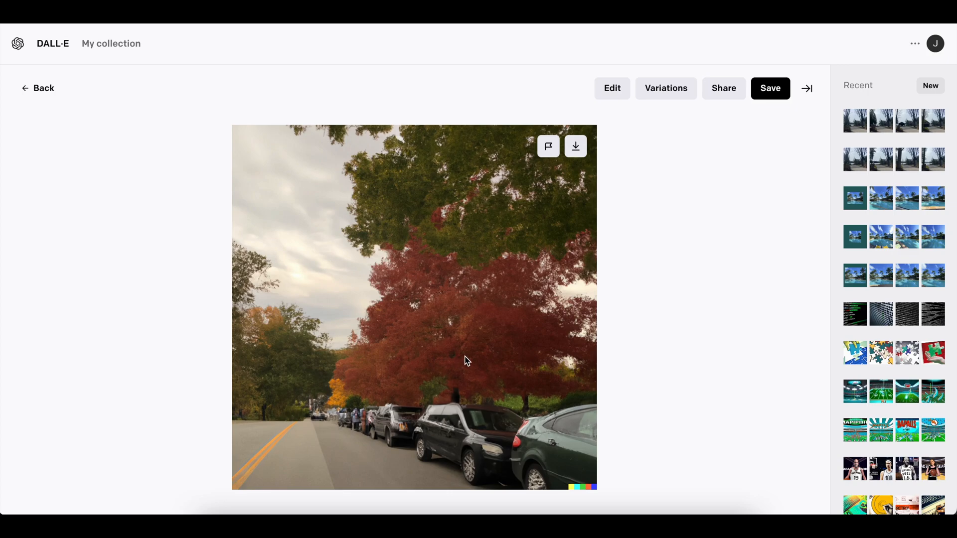
mouse_move(470, 330)
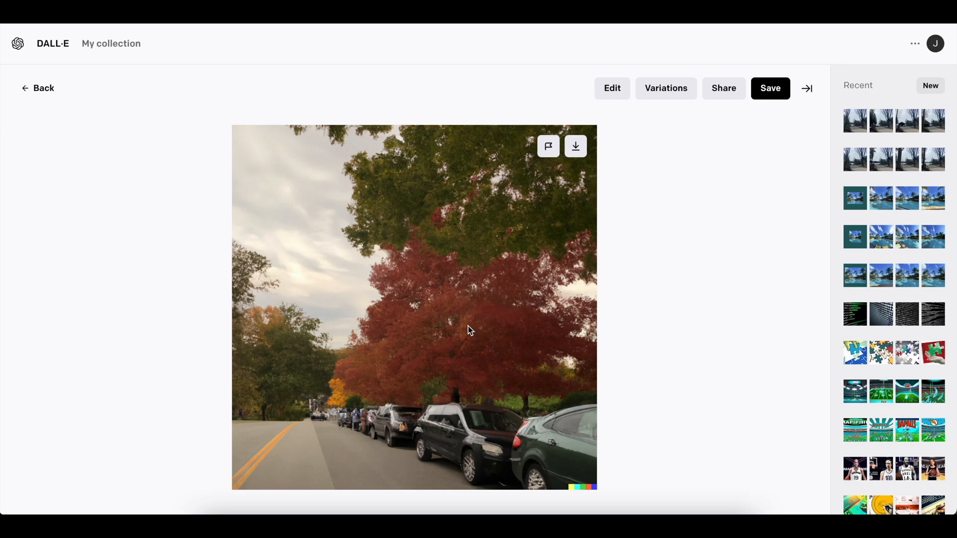
mouse_move(634, 305)
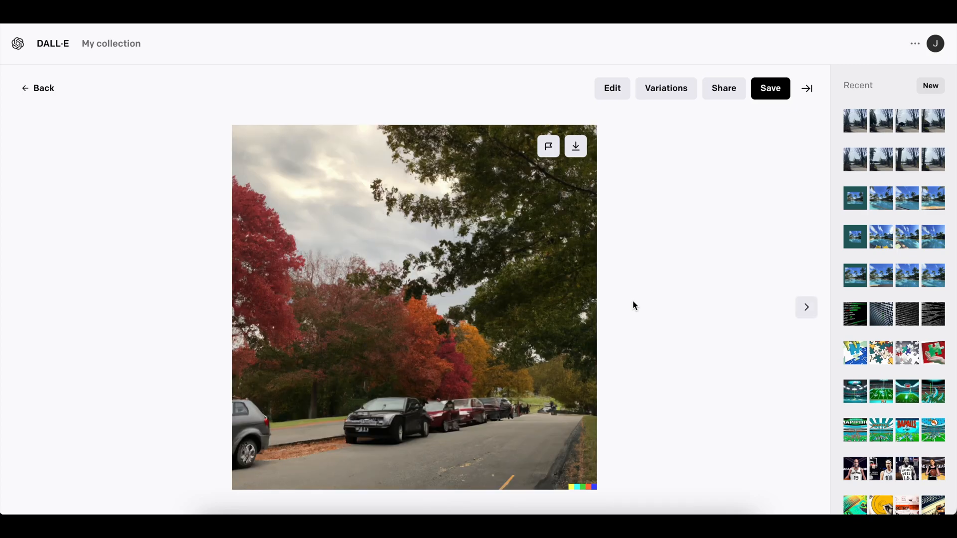
mouse_move(499, 316)
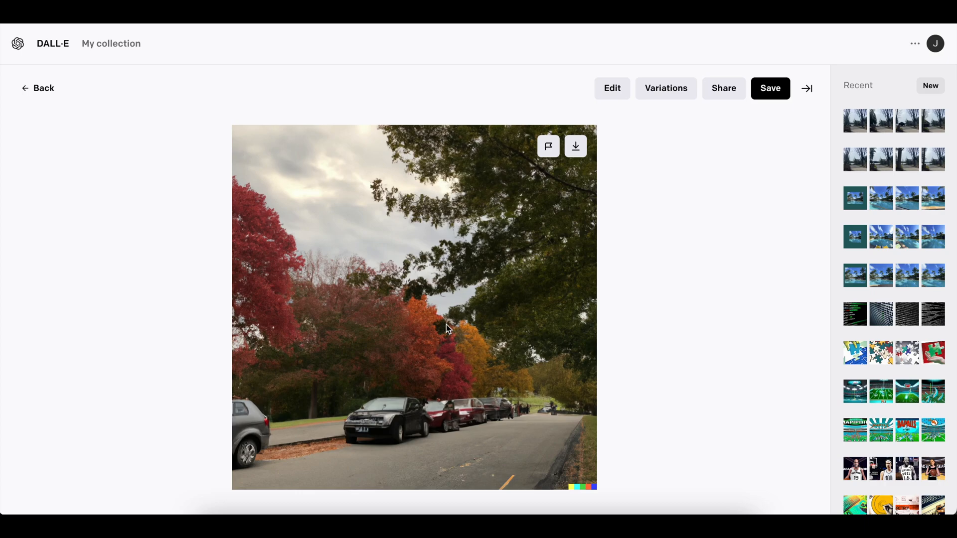
mouse_move(430, 275)
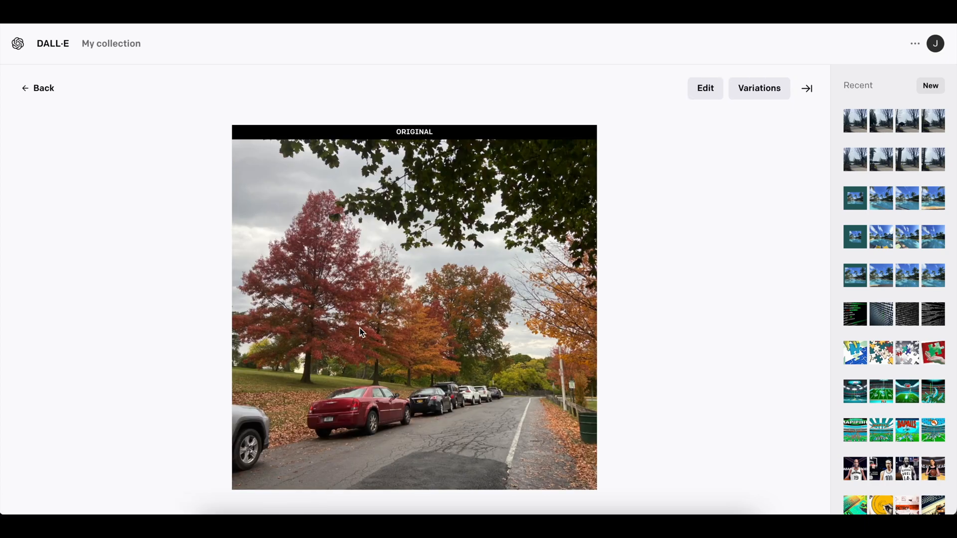
mouse_move(394, 357)
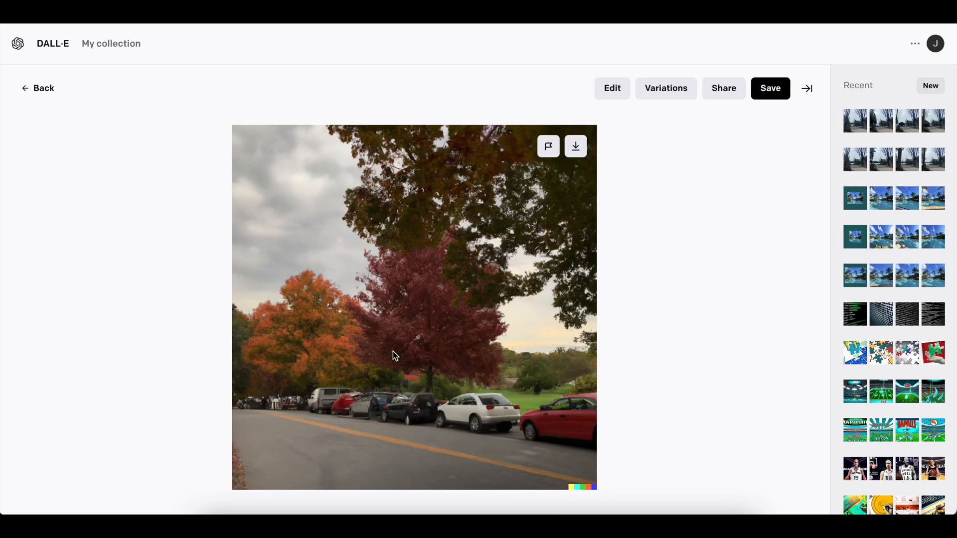
mouse_move(414, 325)
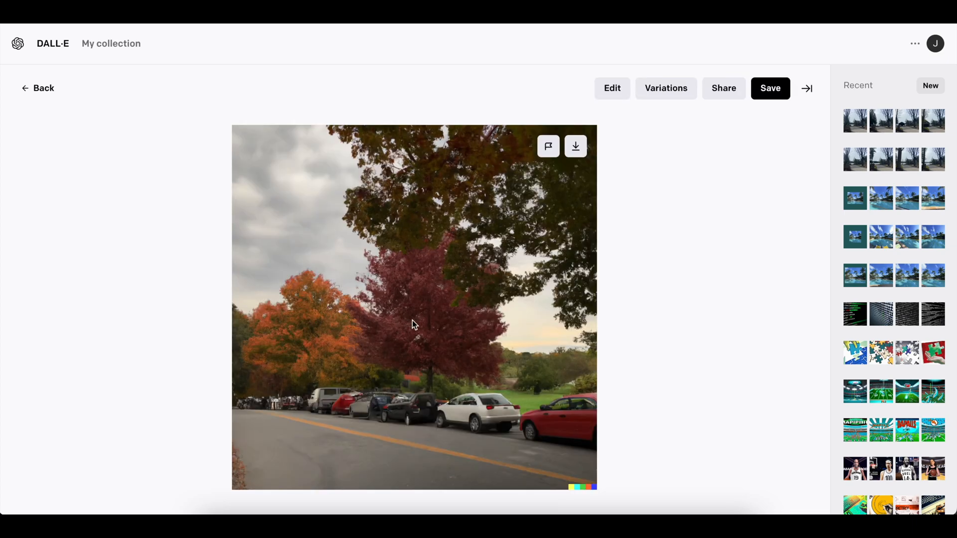
mouse_move(531, 335)
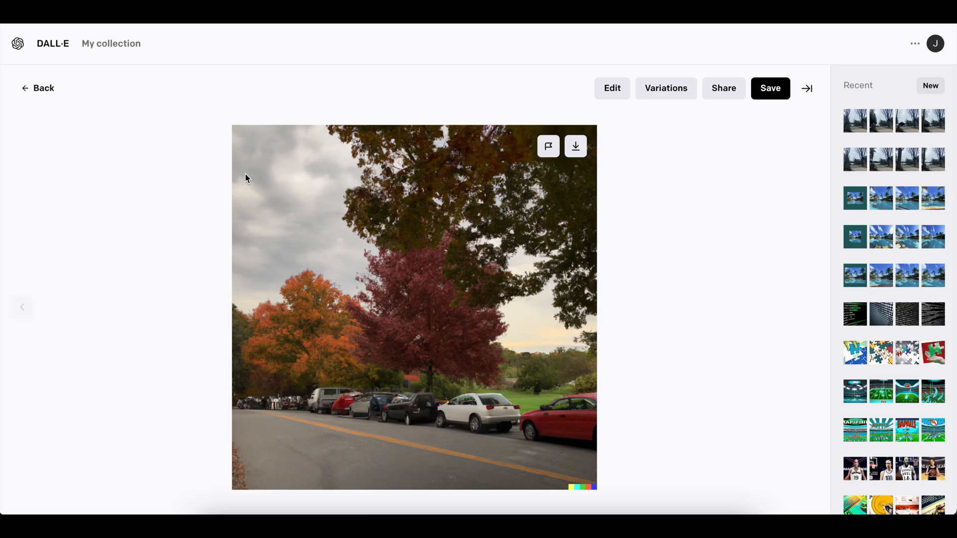
mouse_move(523, 300)
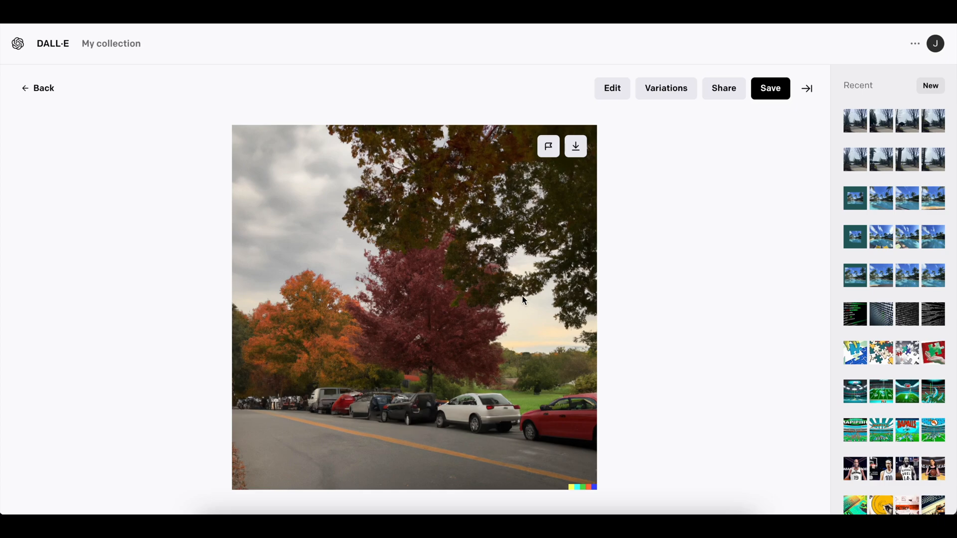
mouse_move(509, 299)
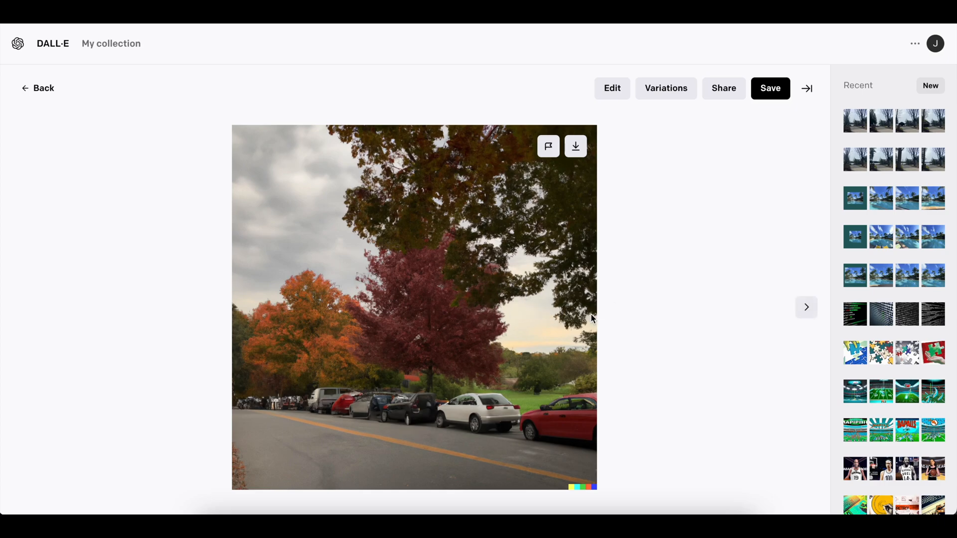
mouse_move(522, 354)
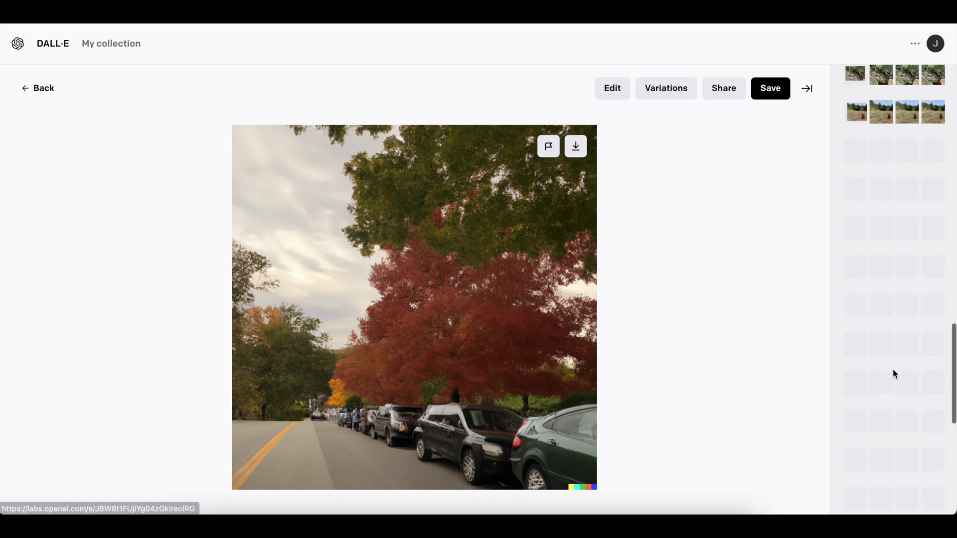
mouse_move(652, 347)
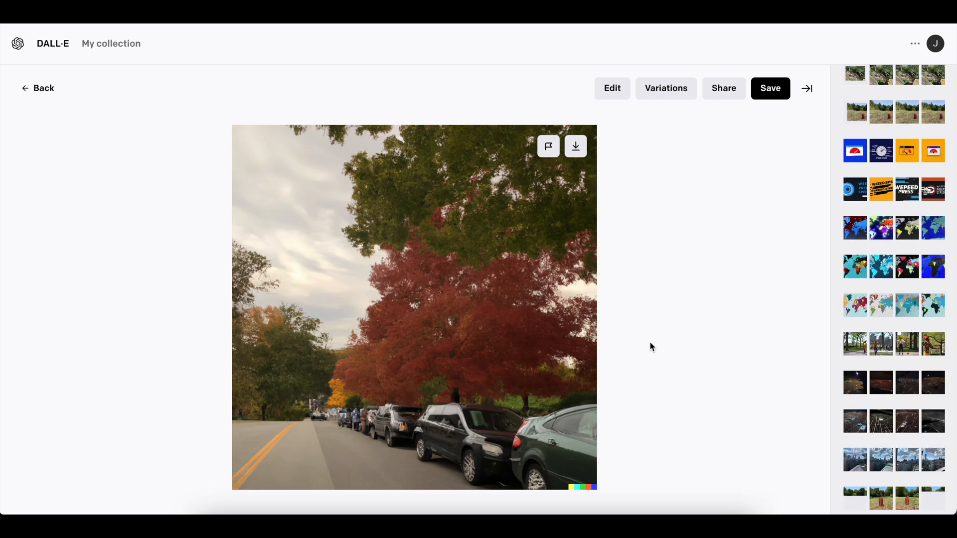
mouse_move(668, 289)
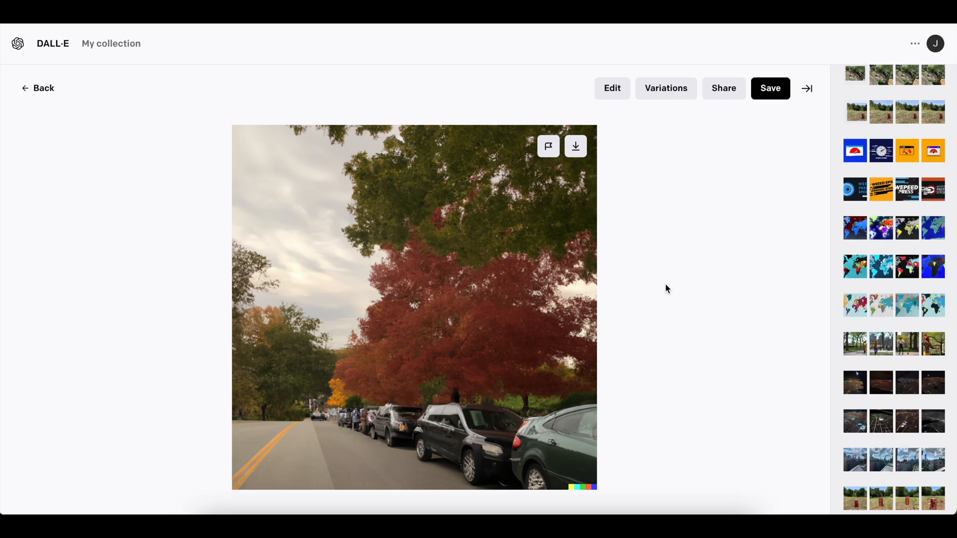
mouse_move(683, 317)
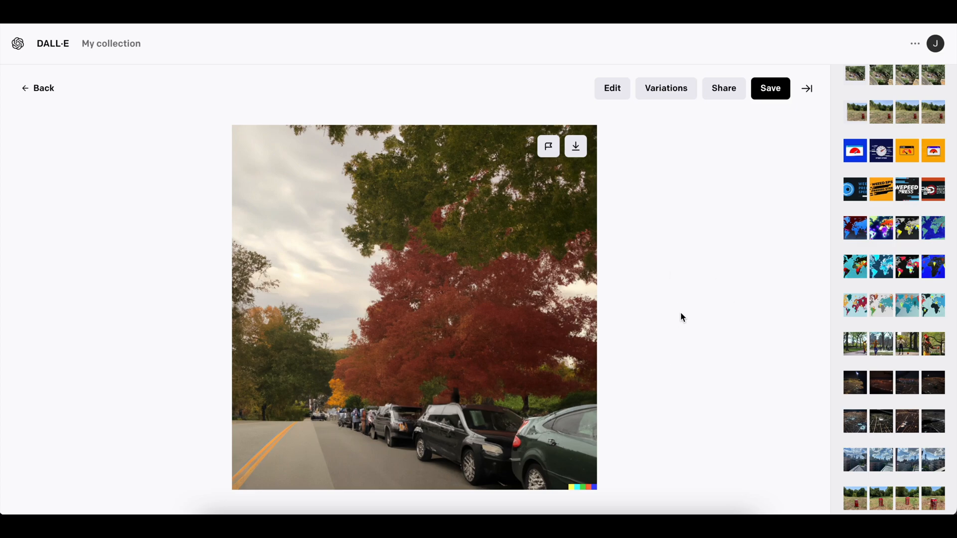
mouse_move(685, 244)
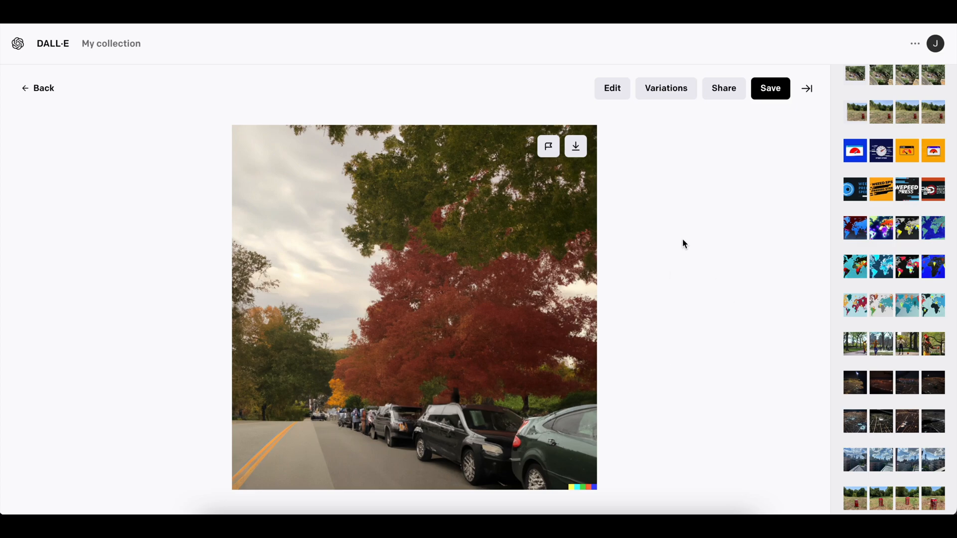
mouse_move(689, 273)
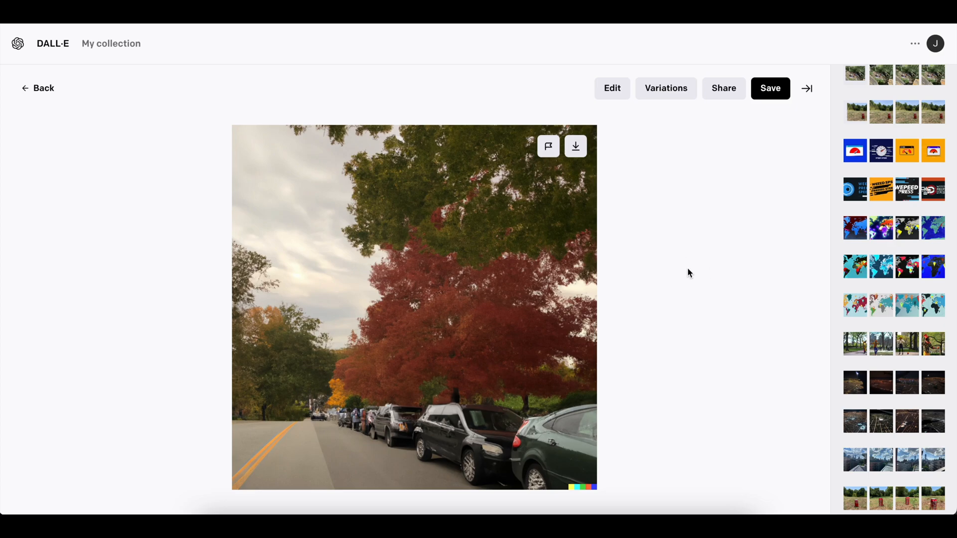
mouse_move(750, 340)
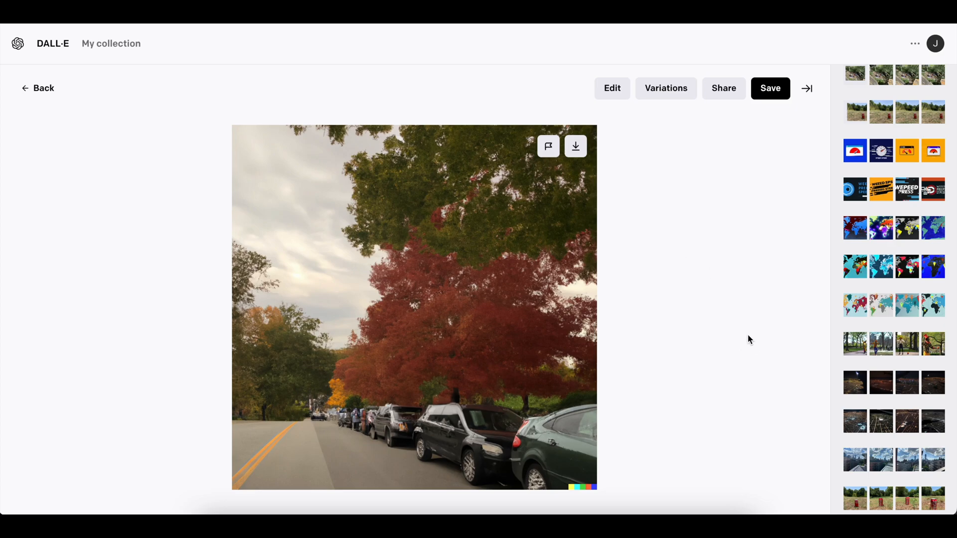